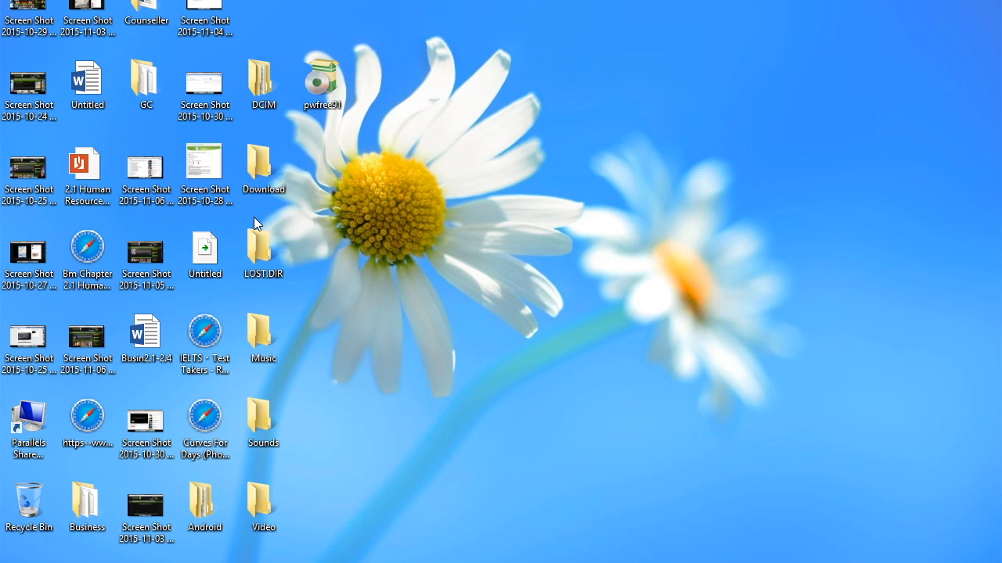
{"action": "mouse_move", "coordinate": [357, 39]}
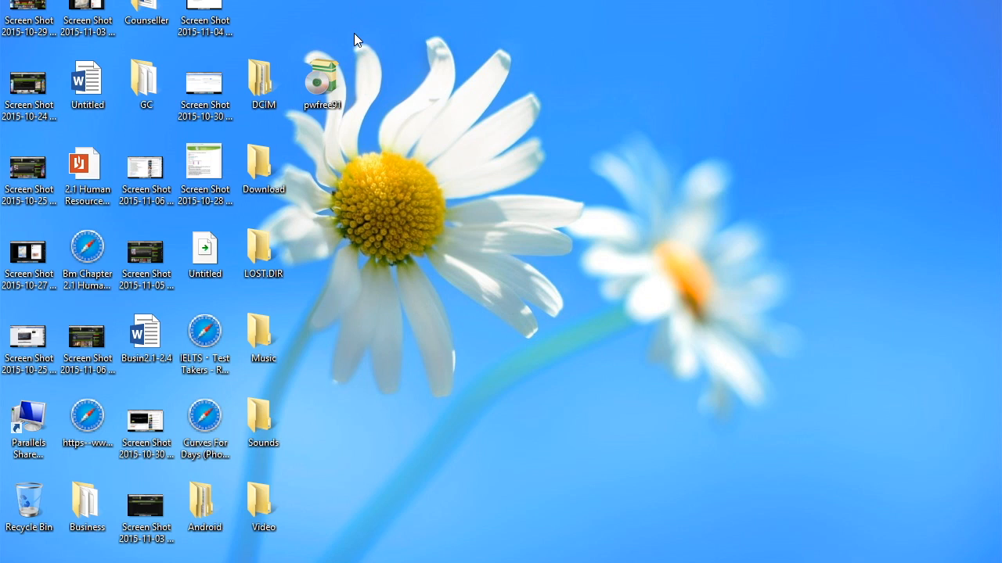
{"action": "mouse_move", "coordinate": [348, 49]}
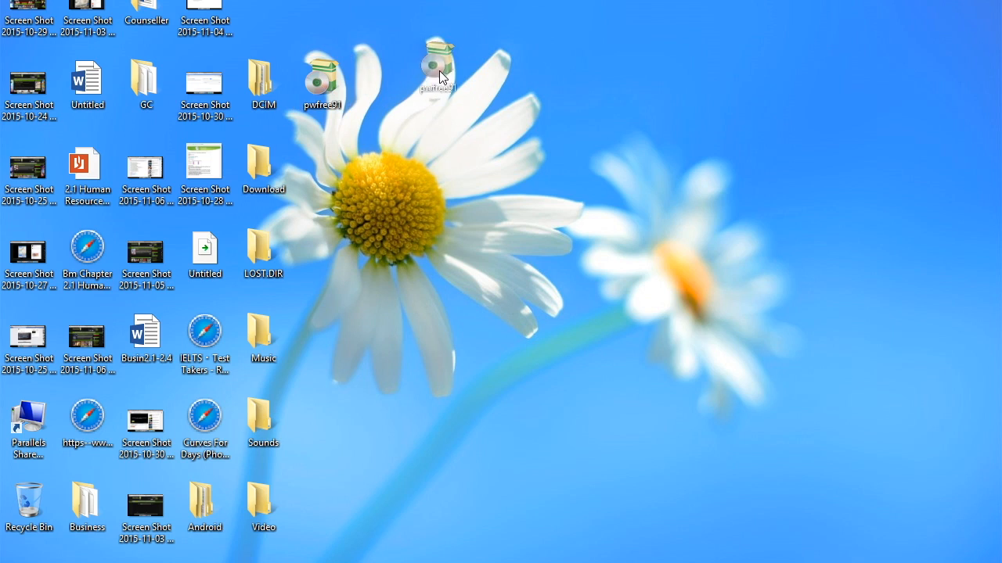
Install Partition Wizard Free 9.1 to the default folder and launch it on finish
{"action": "double_click", "coordinate": [439, 66]}
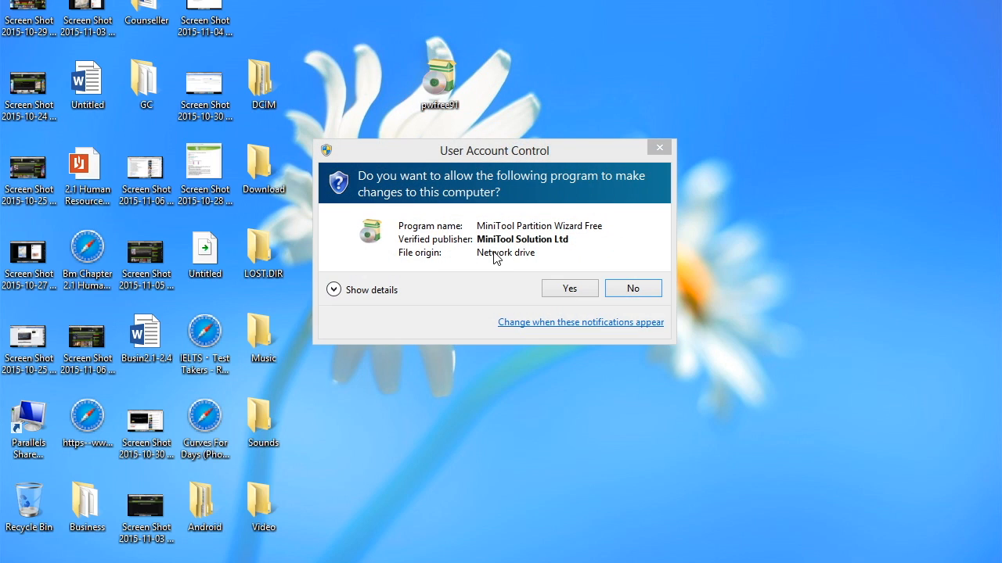
{"action": "left_click", "coordinate": [569, 288]}
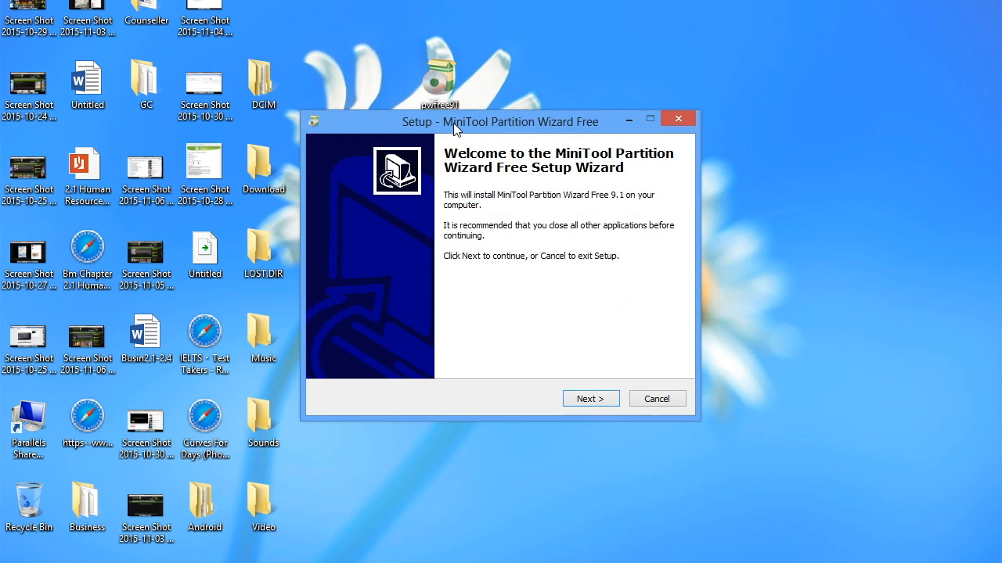
{"action": "left_click", "coordinate": [590, 398]}
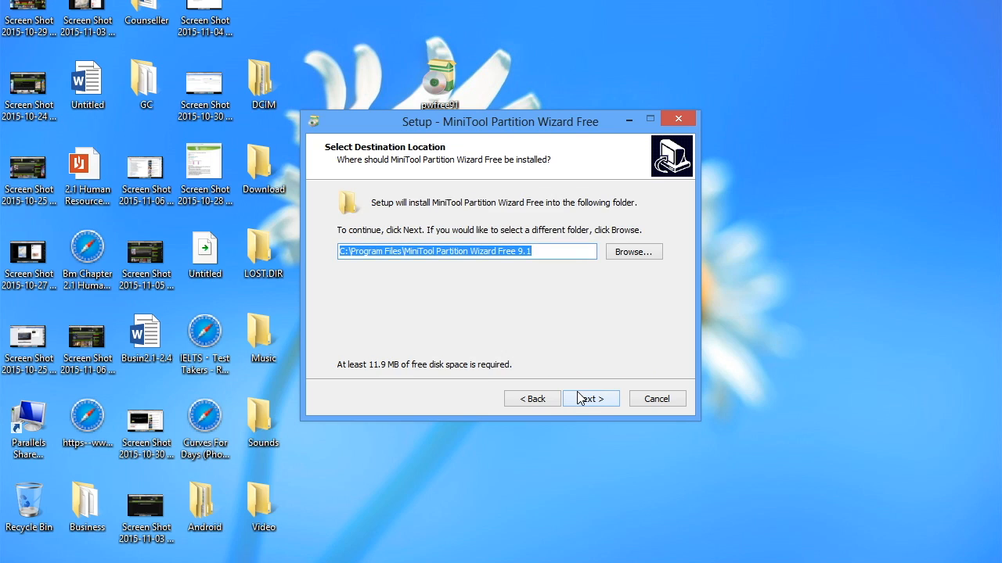
{"action": "left_click", "coordinate": [591, 399]}
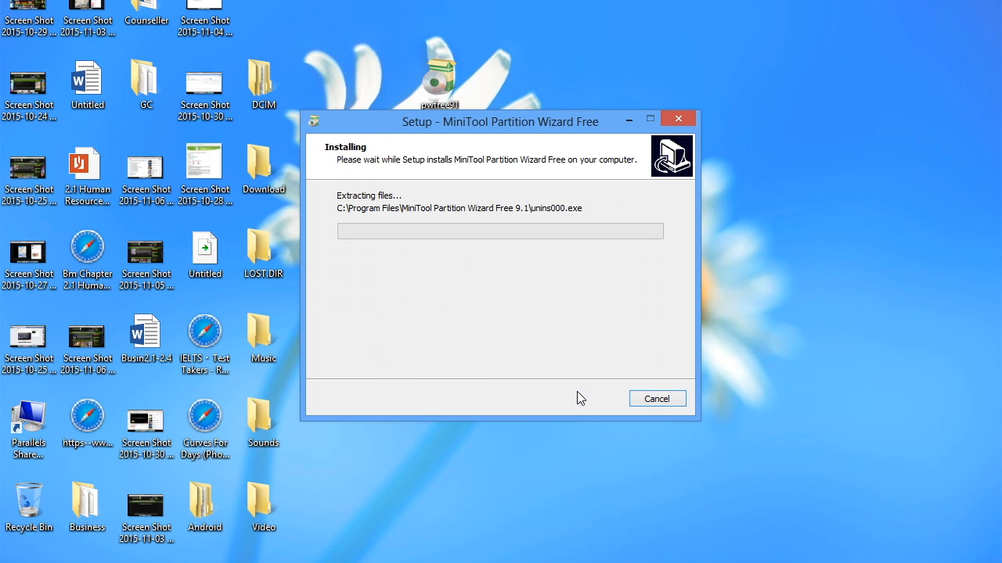
{"action": "left_click_drag", "start_coordinate": [500, 122], "coordinate": [532, 82]}
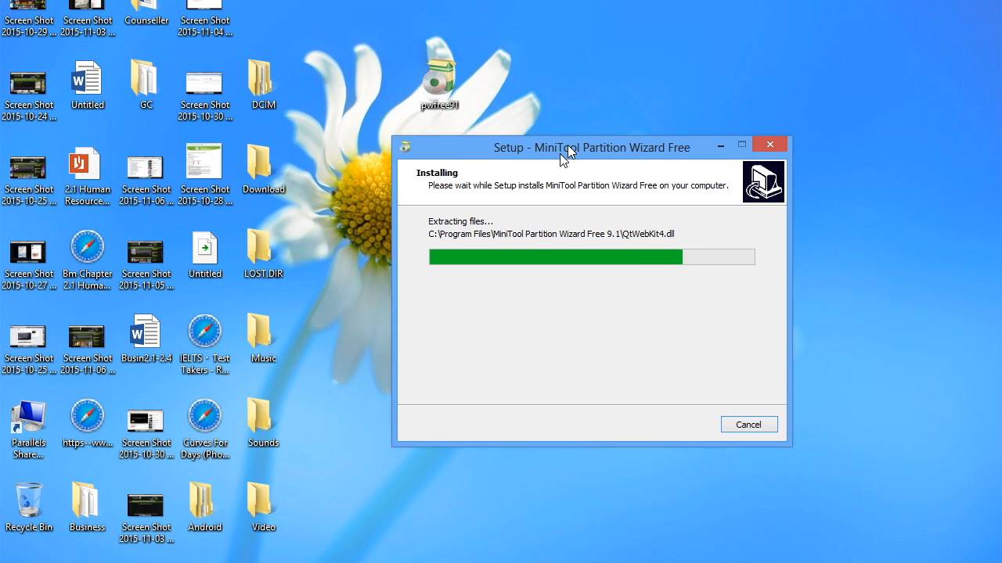
{"action": "left_click_drag", "start_coordinate": [563, 147], "coordinate": [633, 158]}
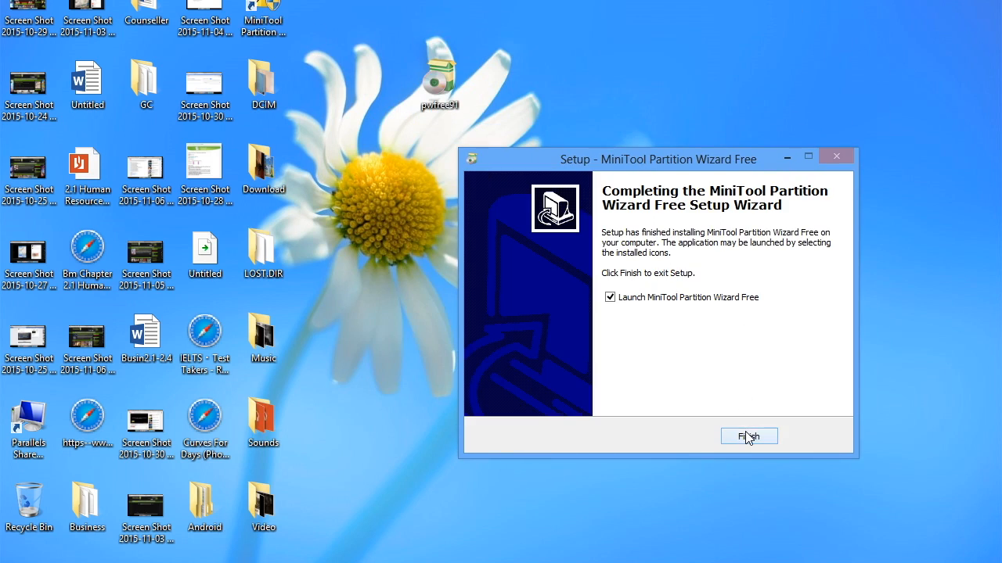
{"action": "left_click", "coordinate": [748, 436]}
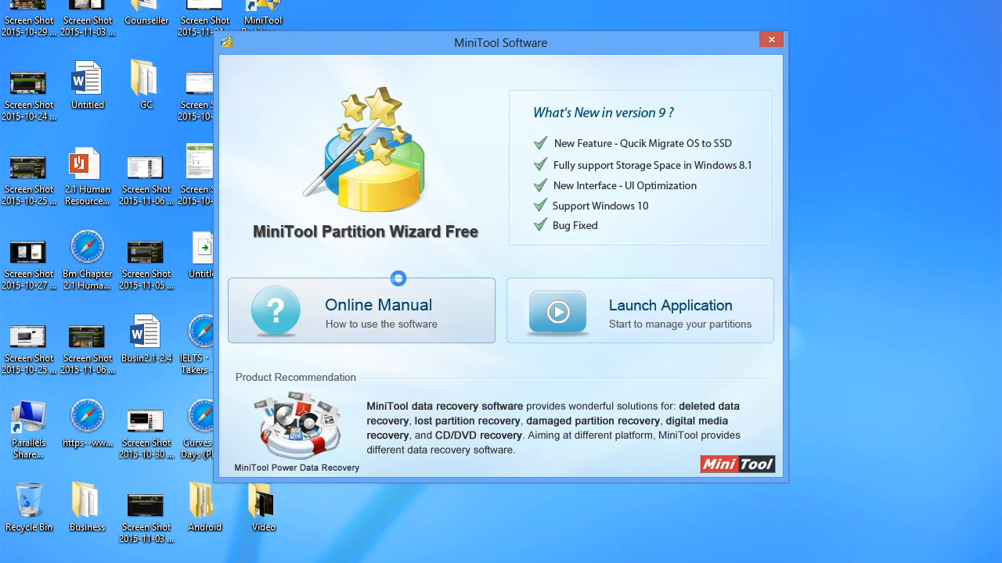
Launch the partition manager and select the 29.72 GB Disk 2 in map and list
{"action": "left_click", "coordinate": [639, 309]}
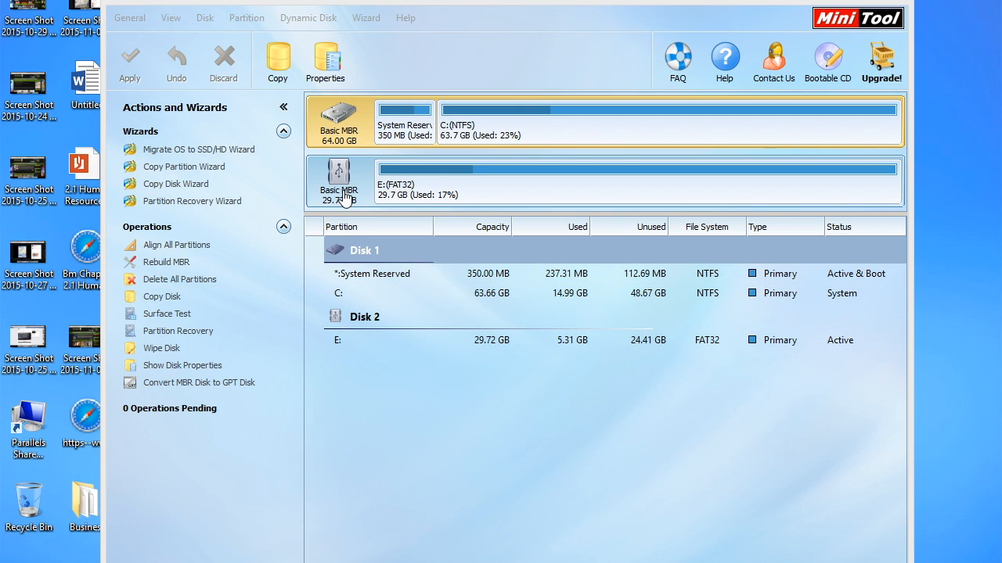
{"action": "left_click", "coordinate": [339, 180]}
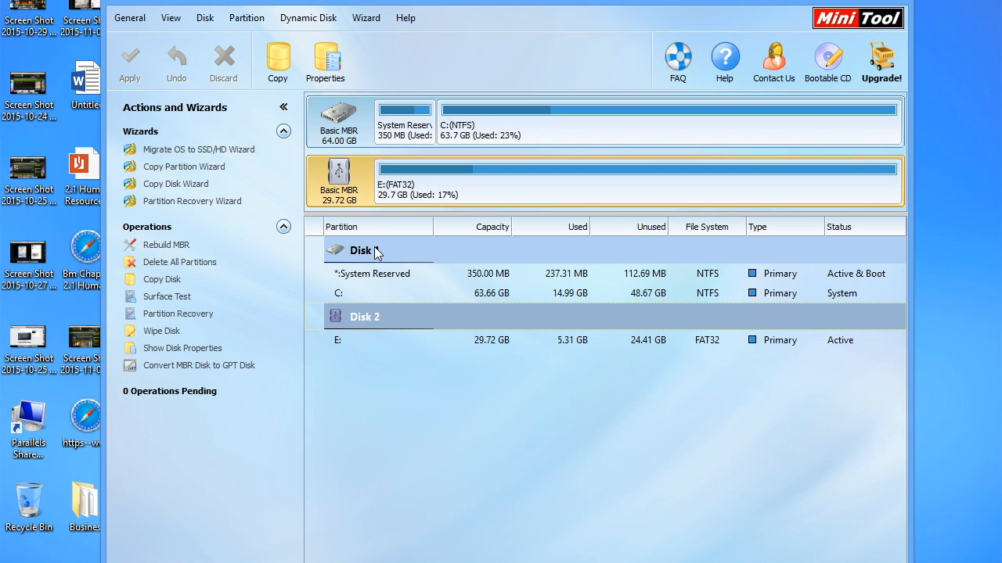
{"action": "left_click", "coordinate": [364, 317]}
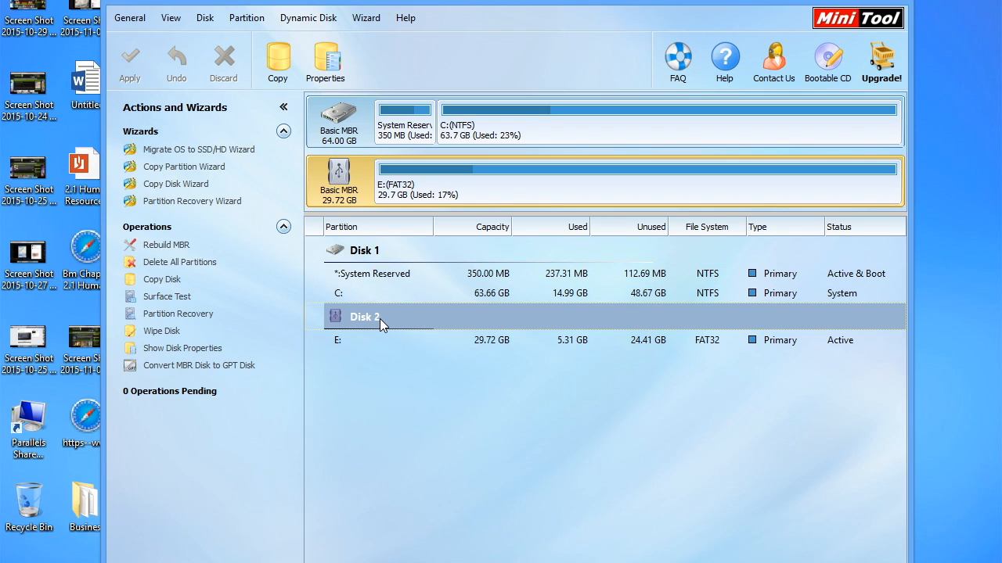
Queue a zero-fill wipe of Disk 2, then discard it and request deleting all partitions
{"action": "right_click", "coordinate": [384, 324]}
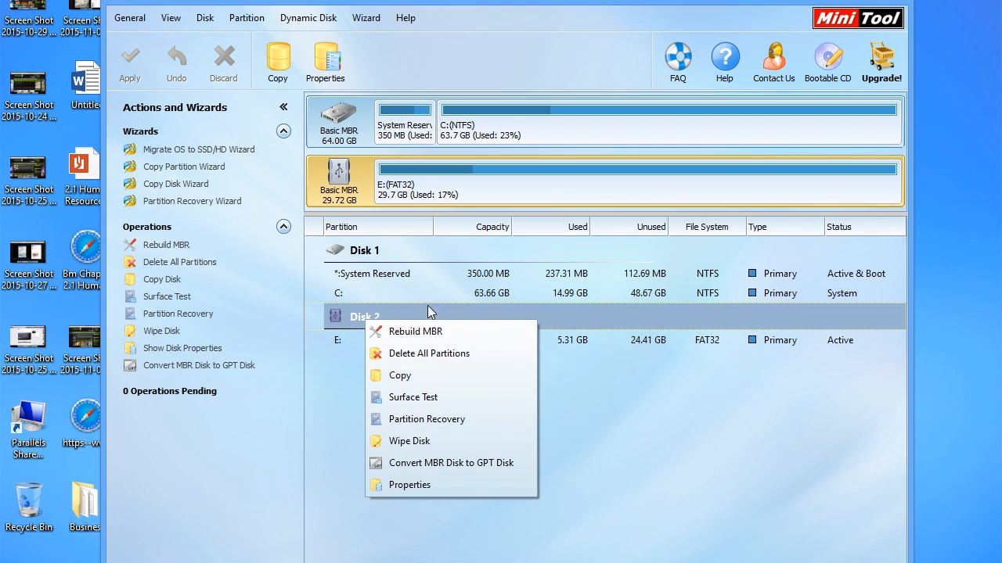
{"action": "left_click", "coordinate": [350, 406]}
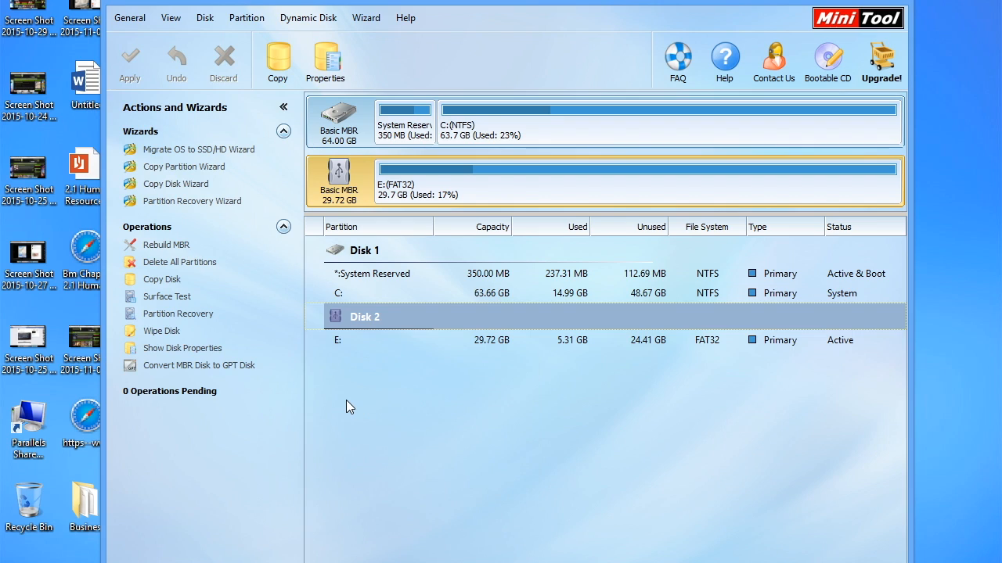
{"action": "mouse_move", "coordinate": [389, 313]}
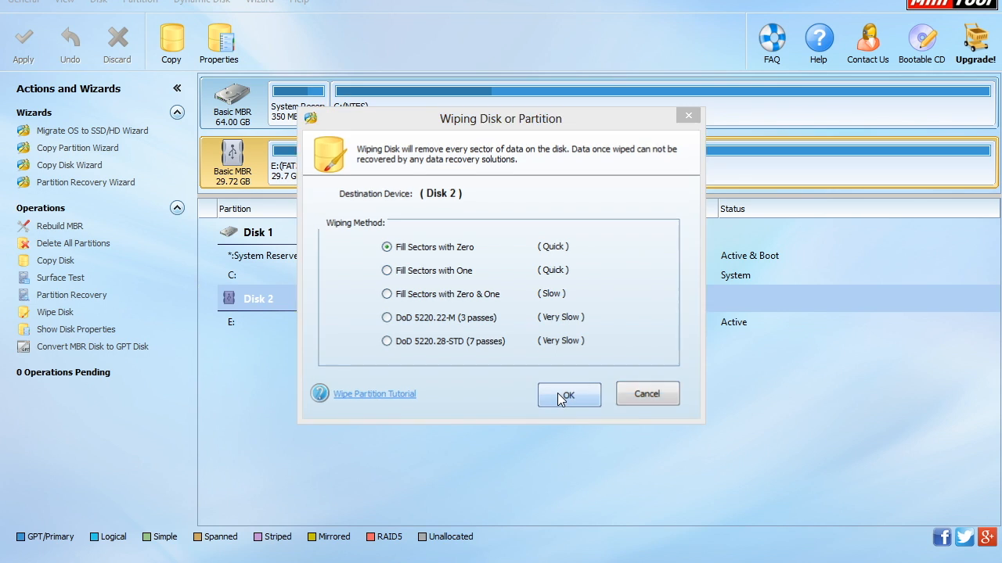
{"action": "left_click", "coordinate": [569, 394]}
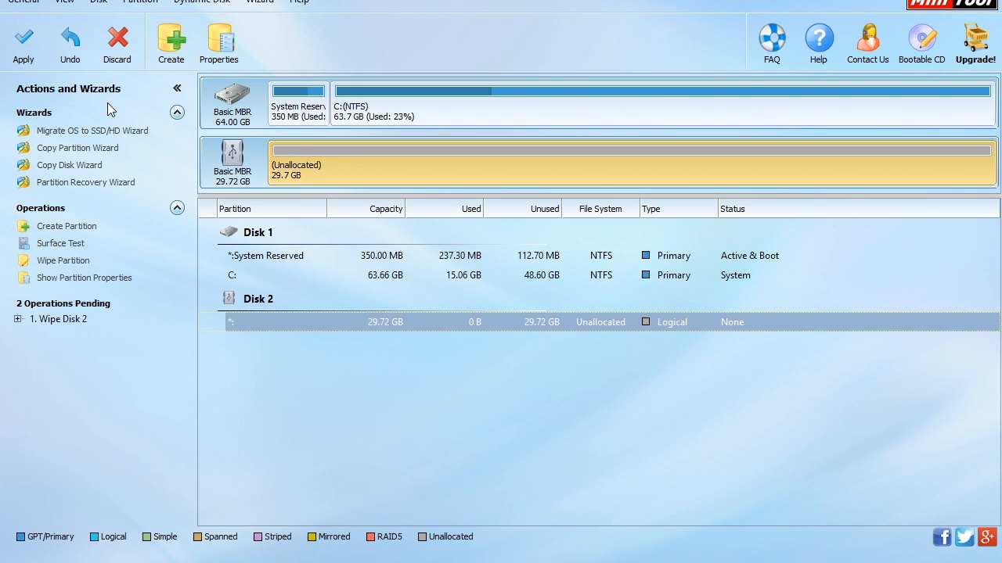
{"action": "left_click", "coordinate": [23, 43]}
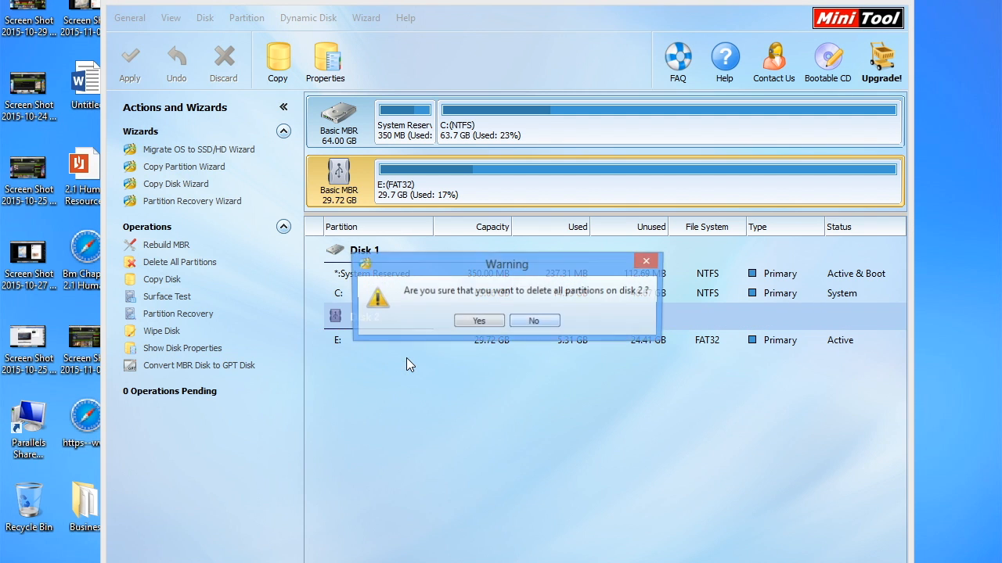
Confirm deleting all Disk 2 partitions, apply the change, and reselect Disk 2
{"action": "left_click", "coordinate": [478, 321]}
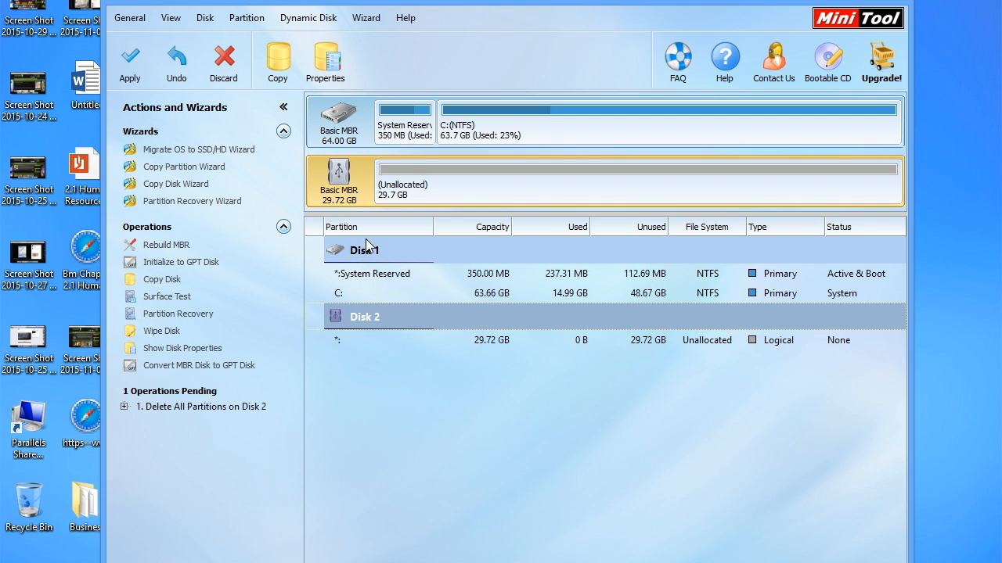
{"action": "left_click", "coordinate": [130, 61]}
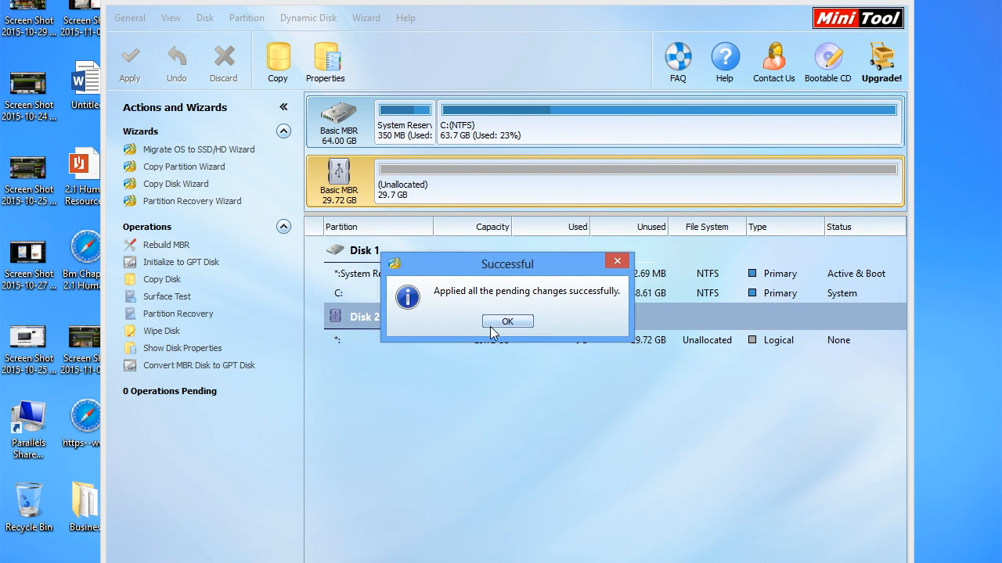
{"action": "left_click", "coordinate": [507, 321]}
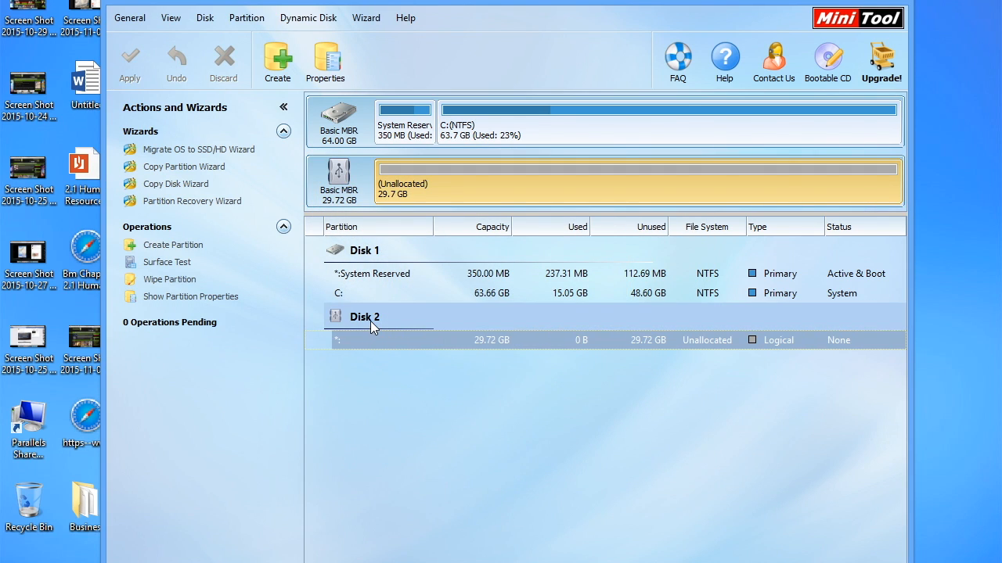
{"action": "left_click", "coordinate": [364, 316]}
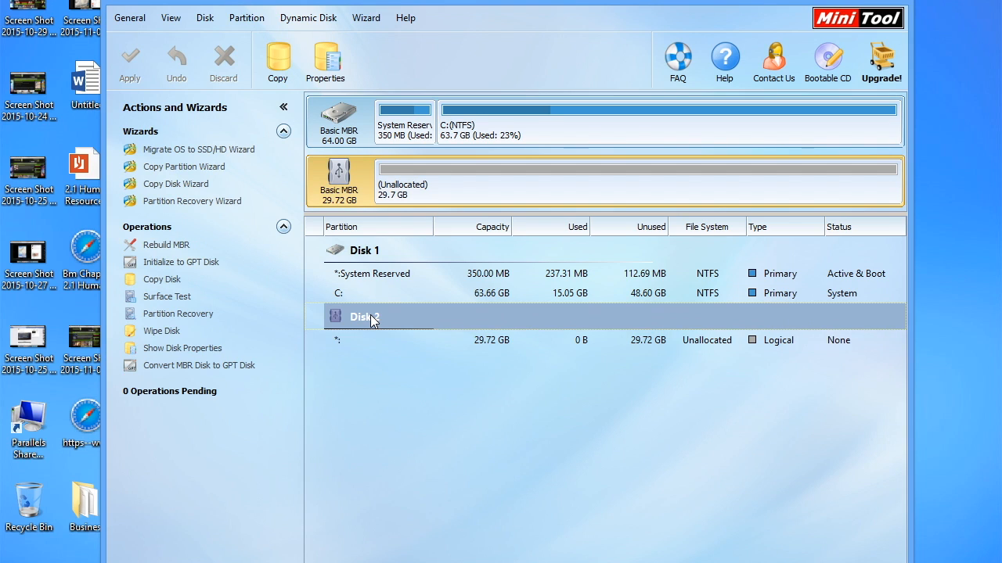
Define an 18.03 GB primary FAT32 partition labelled Media in Disk 2's unallocated space
{"action": "left_click", "coordinate": [173, 245]}
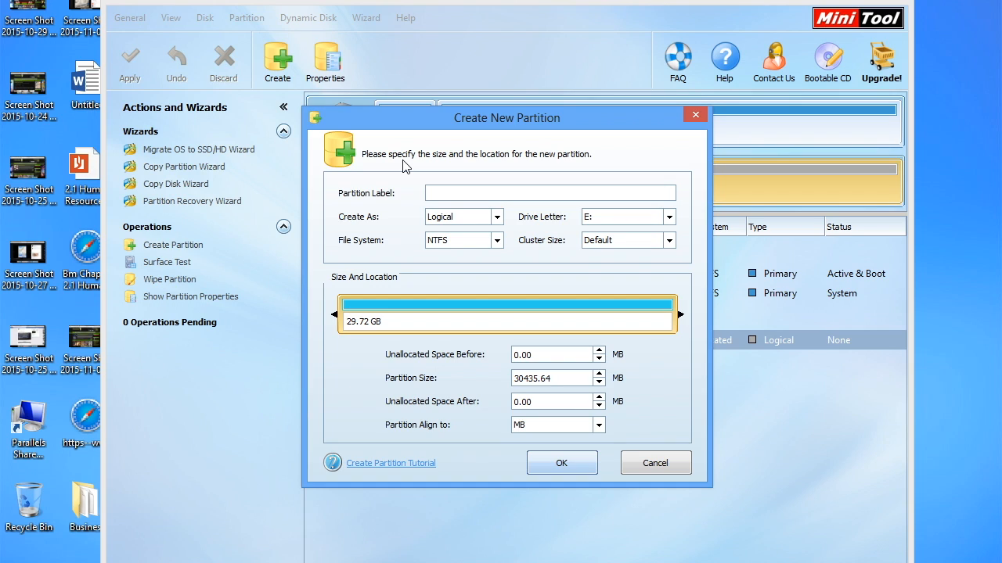
{"action": "type", "text": "Media"}
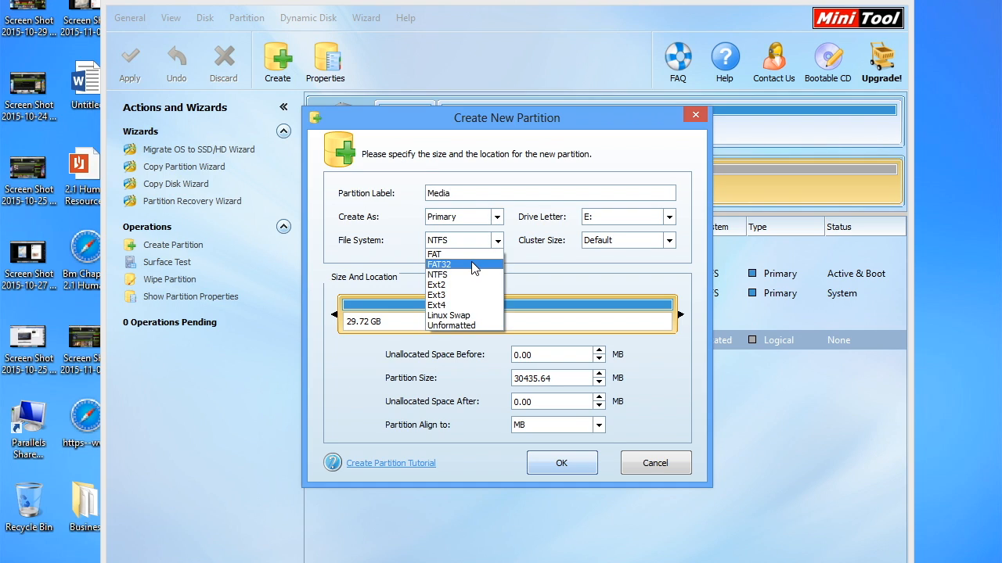
{"action": "left_click", "coordinate": [439, 264]}
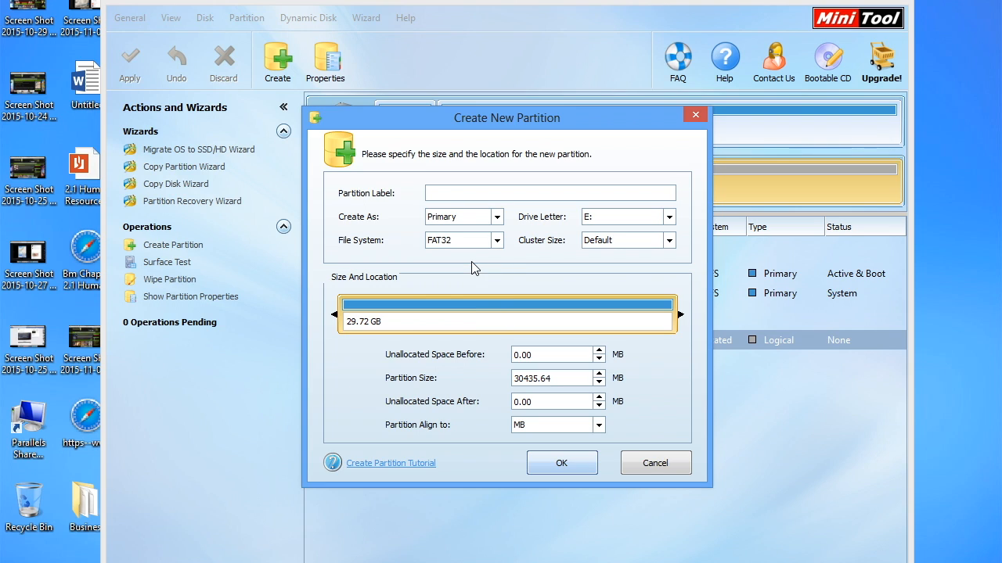
{"action": "type", "text": "Media"}
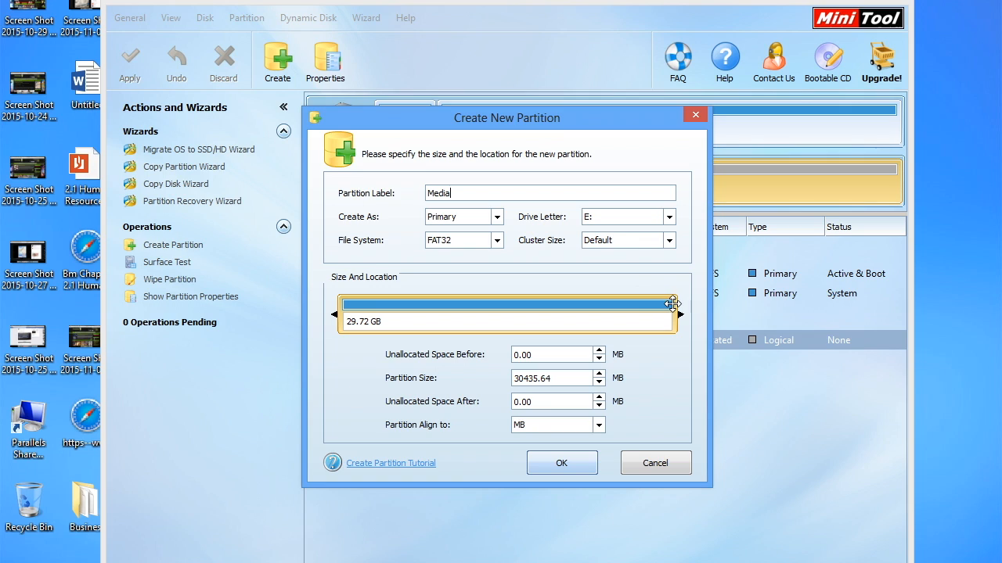
{"action": "left_click_drag", "start_coordinate": [673, 313], "coordinate": [626, 313]}
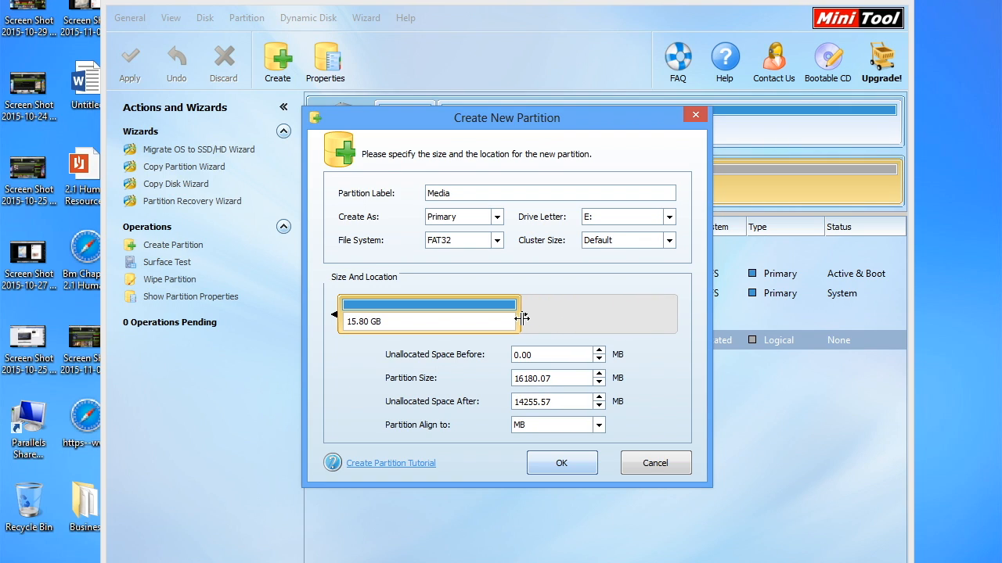
{"action": "left_click_drag", "start_coordinate": [519, 313], "coordinate": [545, 314]}
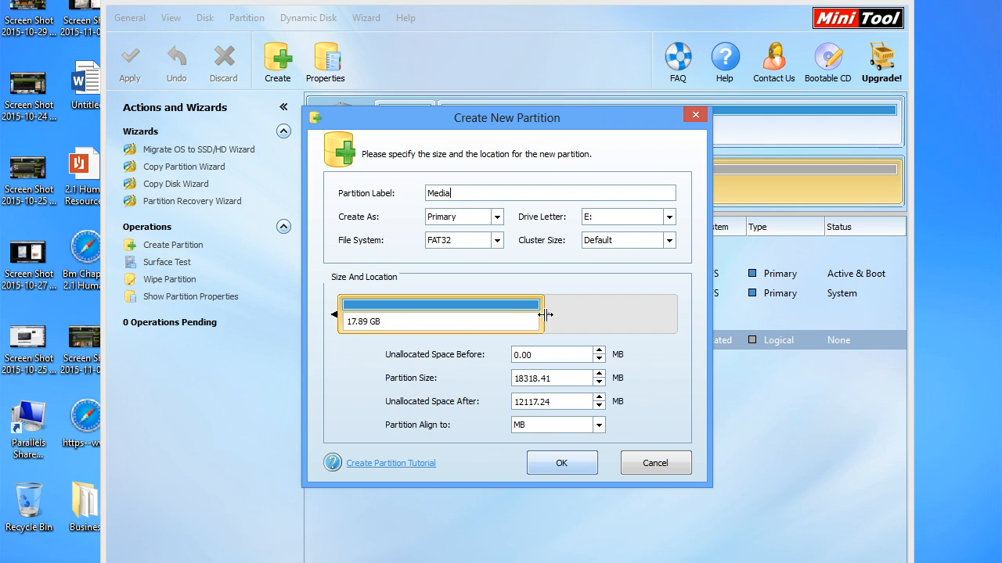
{"action": "left_click_drag", "start_coordinate": [540, 313], "coordinate": [548, 314]}
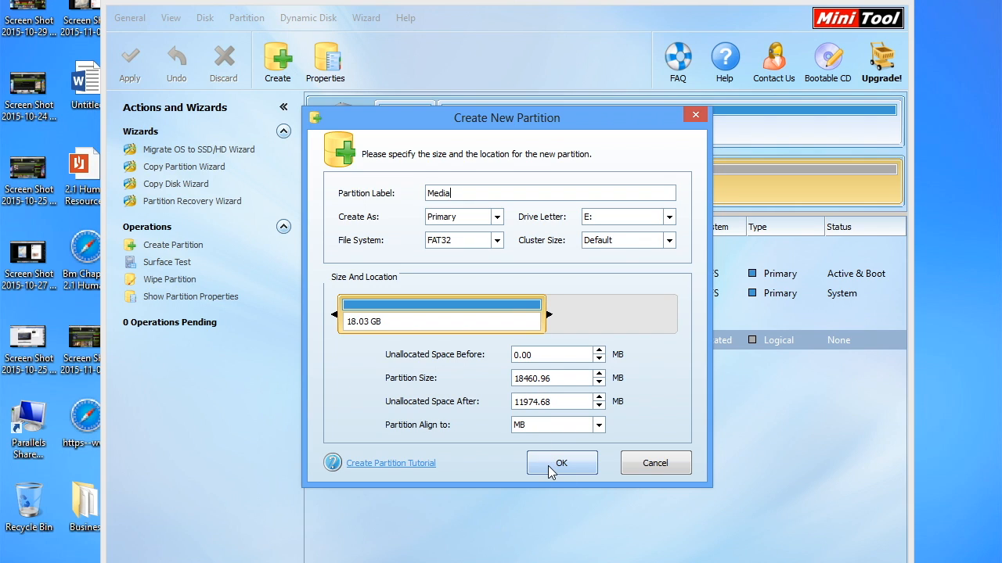
{"action": "left_click", "coordinate": [562, 462]}
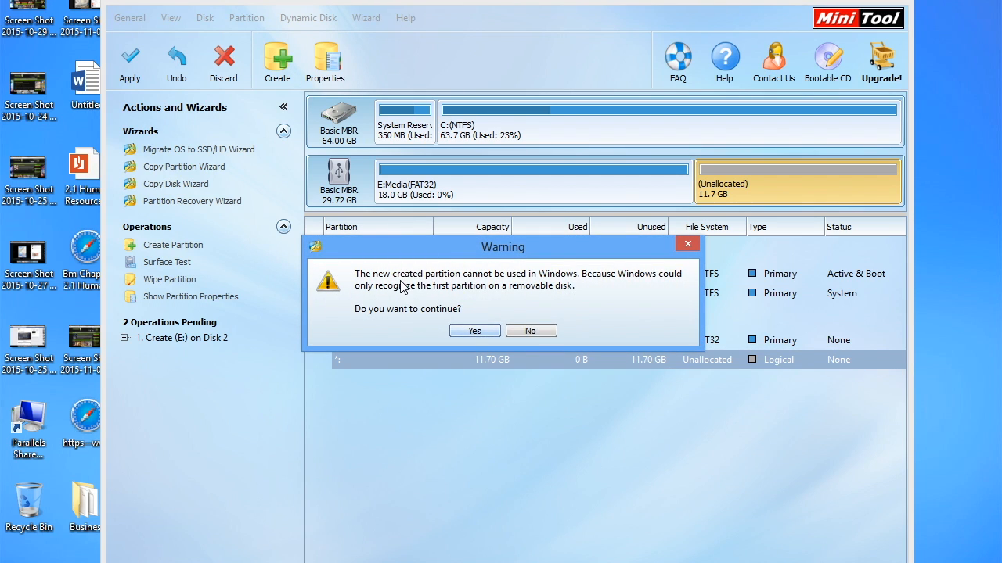
Accept the removable-disk warning and define the remaining space as a primary Ext2 partition named Download
{"action": "left_click", "coordinate": [473, 330]}
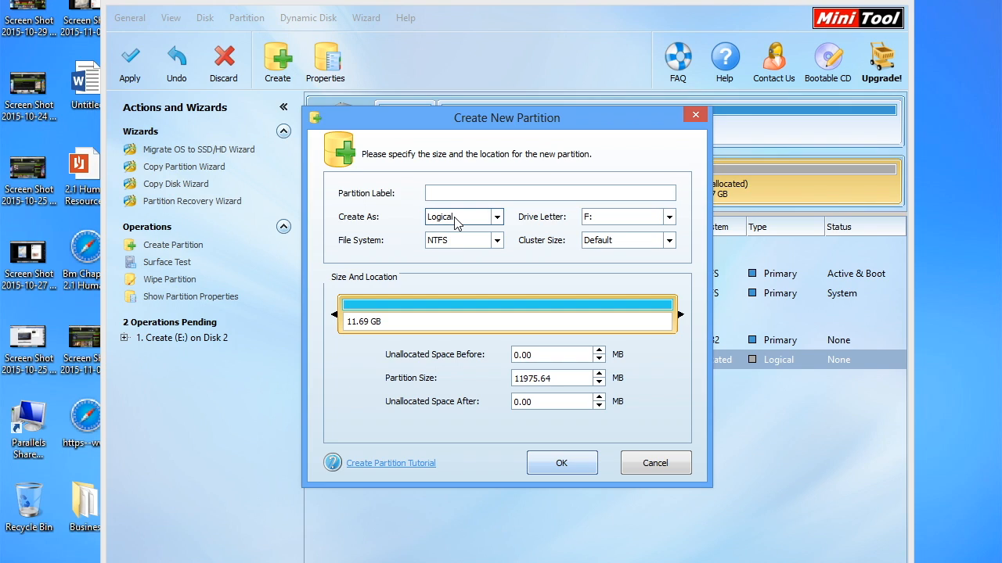
{"action": "left_click", "coordinate": [550, 193]}
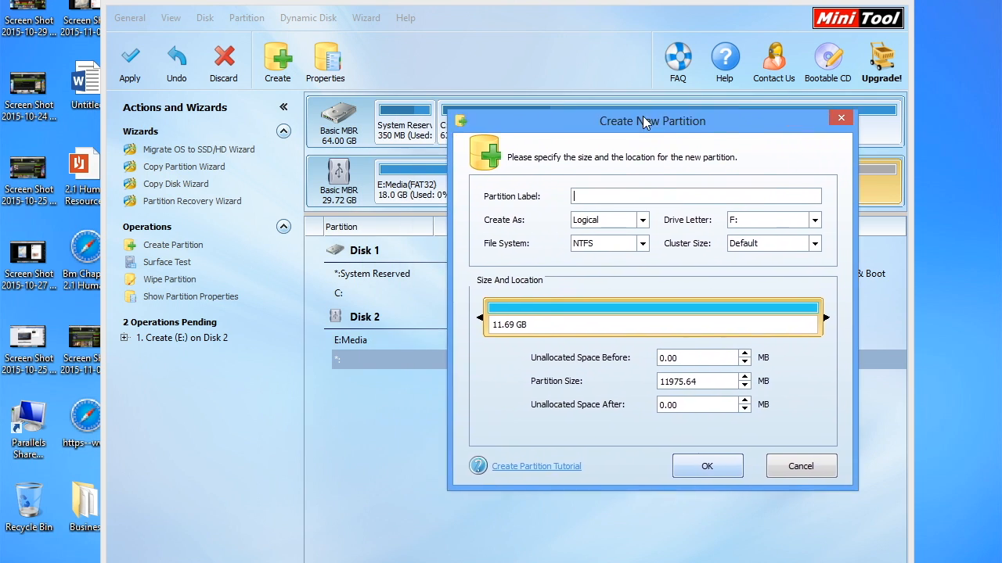
{"action": "left_click_drag", "start_coordinate": [652, 120], "coordinate": [516, 85]}
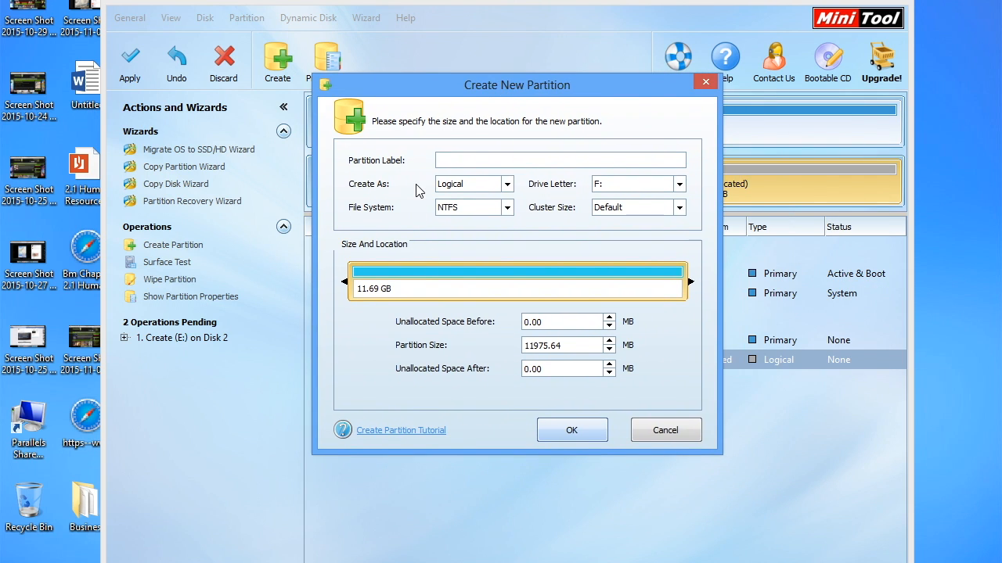
{"action": "left_click", "coordinate": [508, 184]}
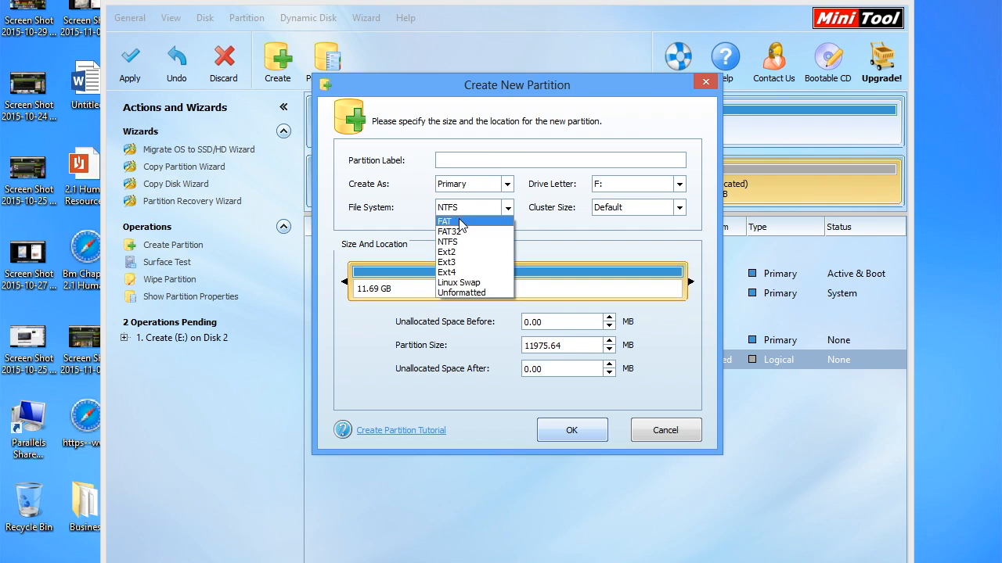
{"action": "mouse_move", "coordinate": [460, 252]}
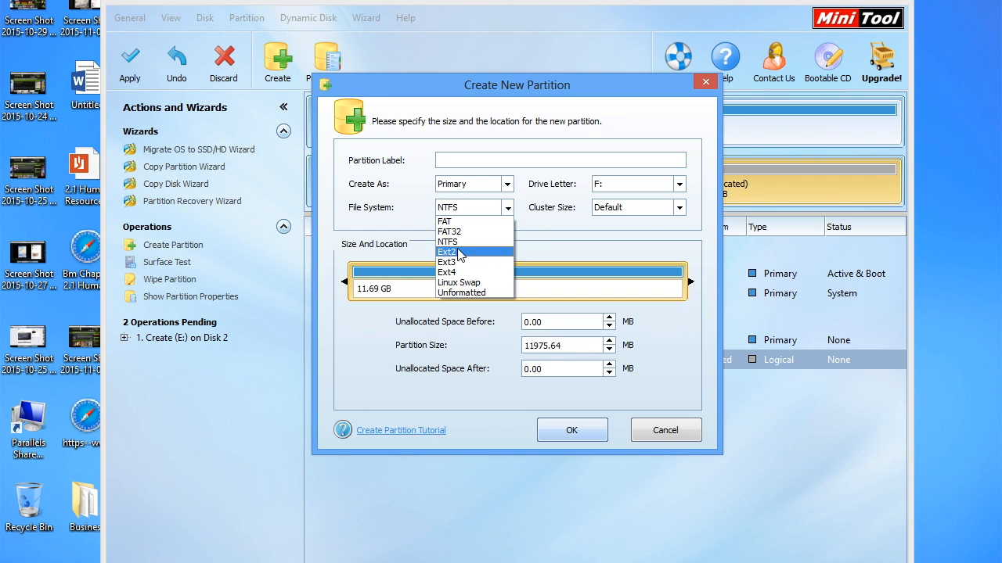
{"action": "left_click", "coordinate": [446, 252]}
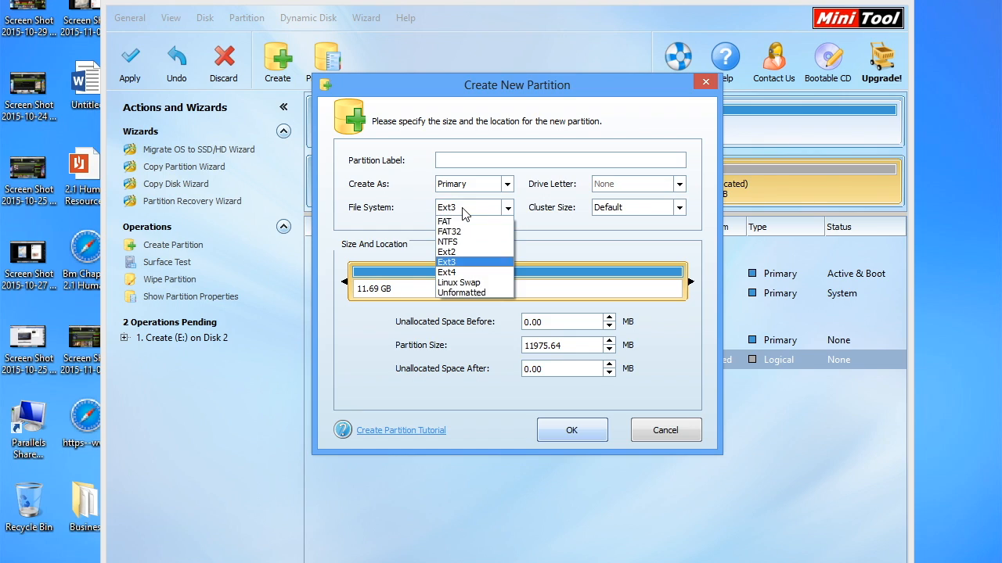
{"action": "left_click", "coordinate": [447, 252]}
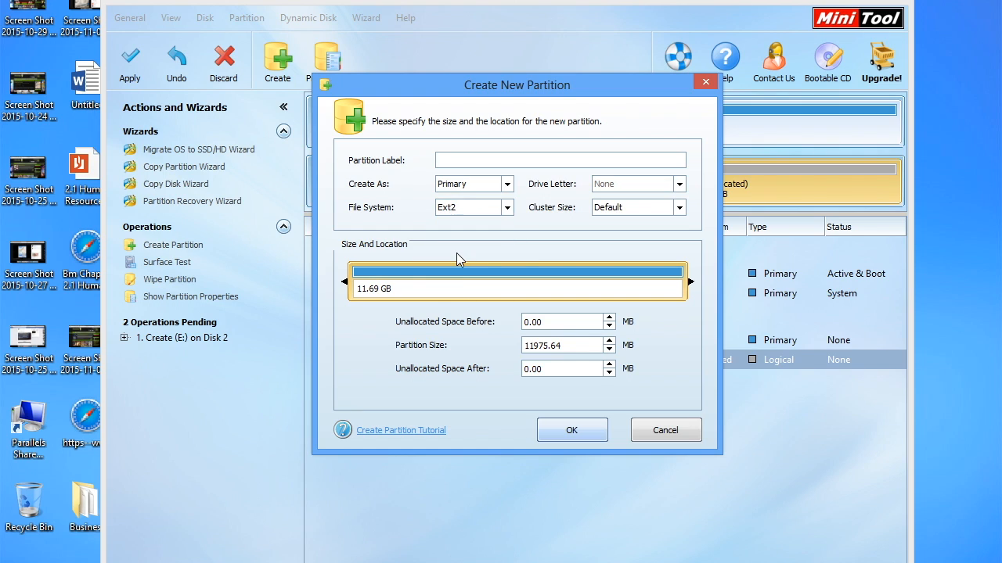
{"action": "left_click", "coordinate": [560, 160]}
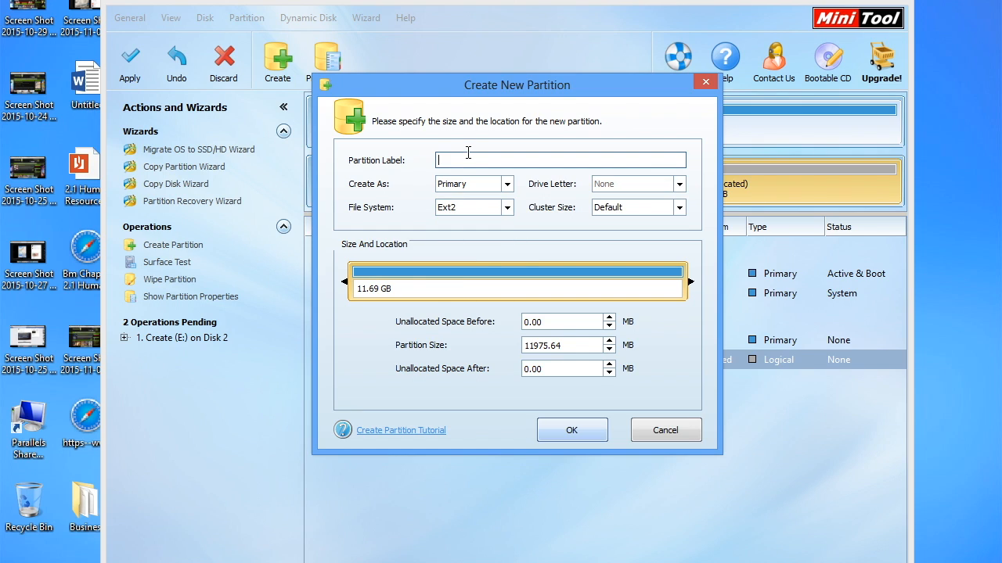
{"action": "type", "text": "D"}
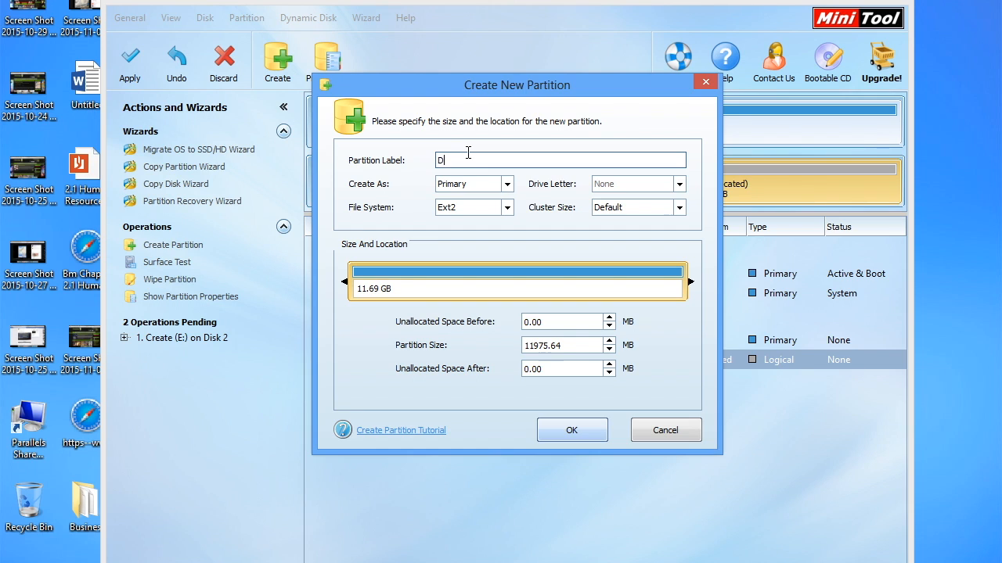
{"action": "left_click", "coordinate": [572, 429]}
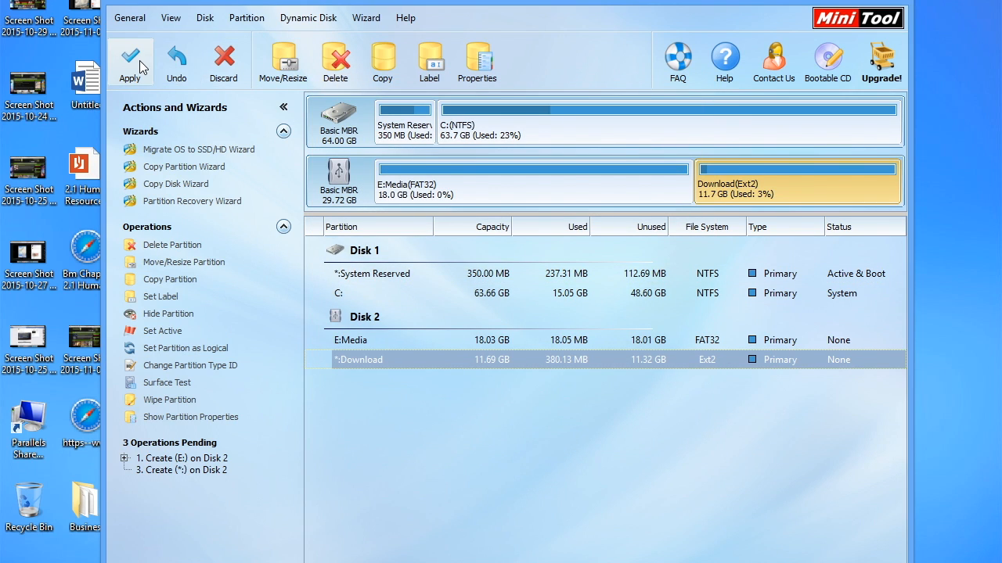
Apply the pending Media and Download partitions to the SD card and confirm
{"action": "left_click", "coordinate": [130, 61]}
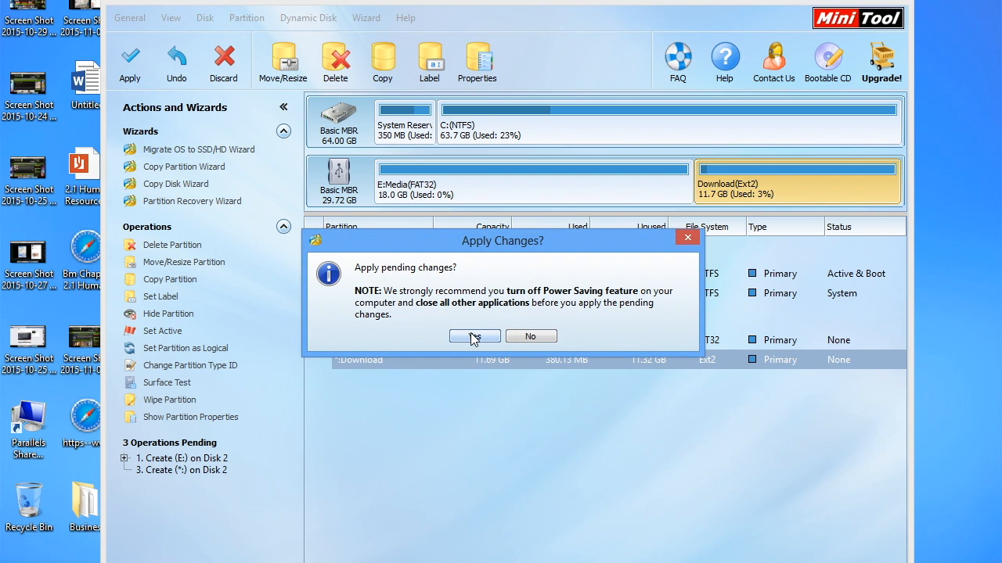
{"action": "left_click", "coordinate": [474, 336]}
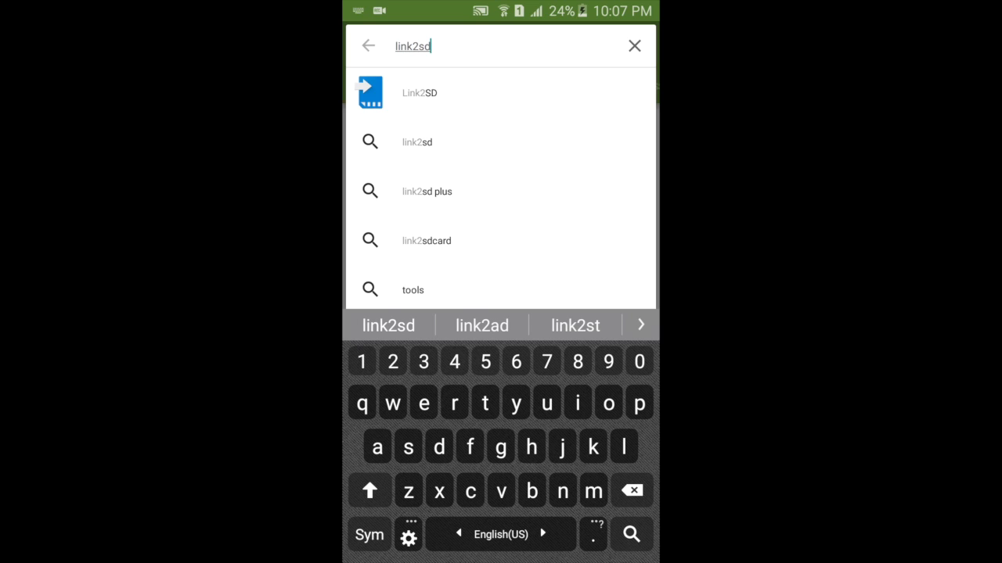
Open the Link2SD suggestion in Play Store and install it
{"action": "left_click", "coordinate": [420, 92]}
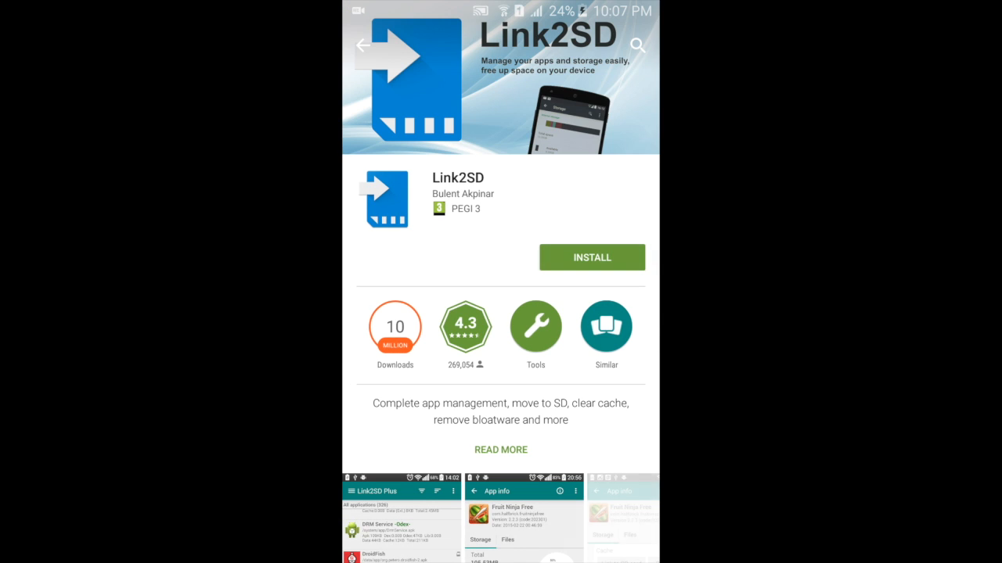
{"action": "left_click", "coordinate": [591, 258]}
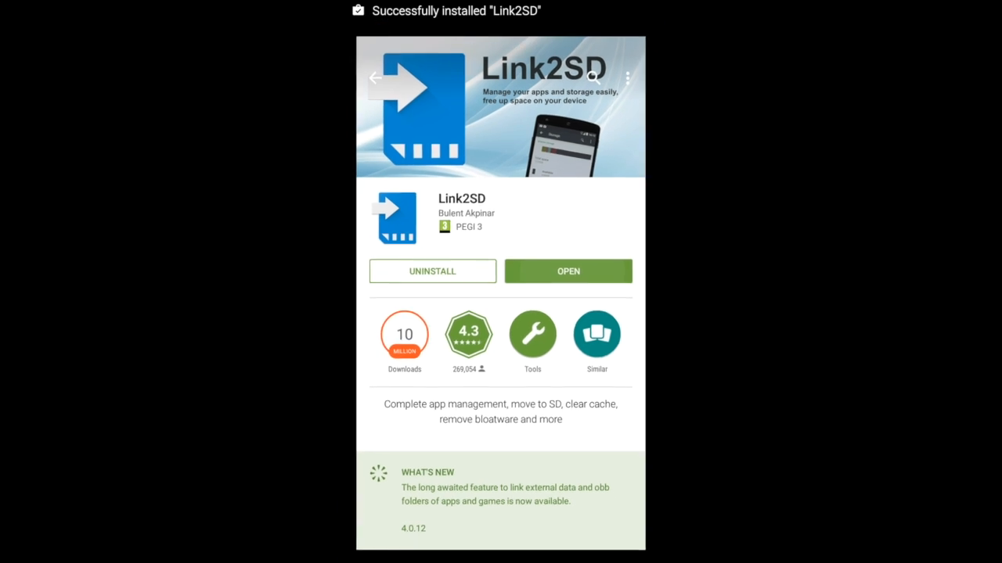
Grant Link2SD root access, choose ext2 for the second partition, and reboot the device
{"action": "left_click", "coordinate": [567, 271]}
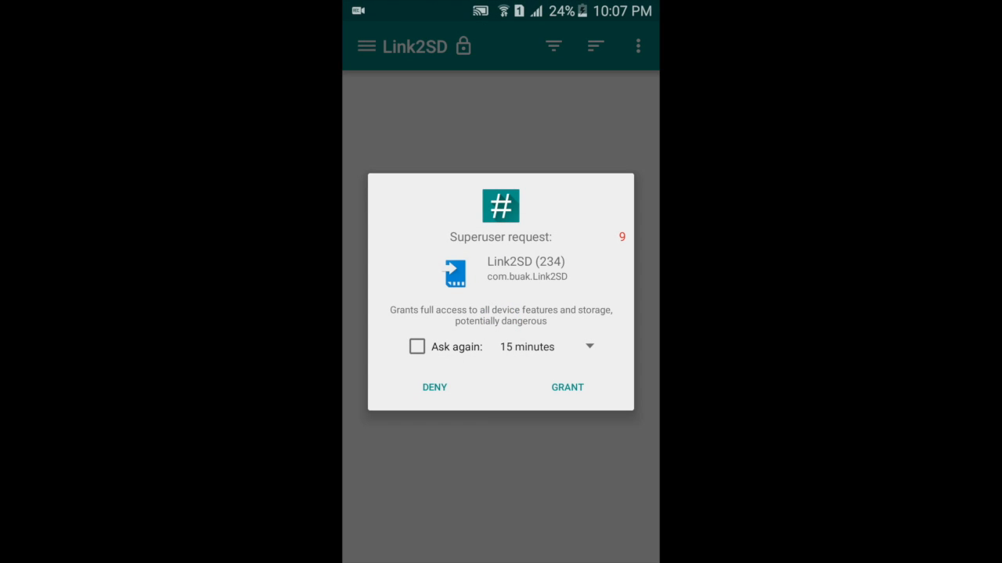
{"action": "left_click", "coordinate": [566, 387]}
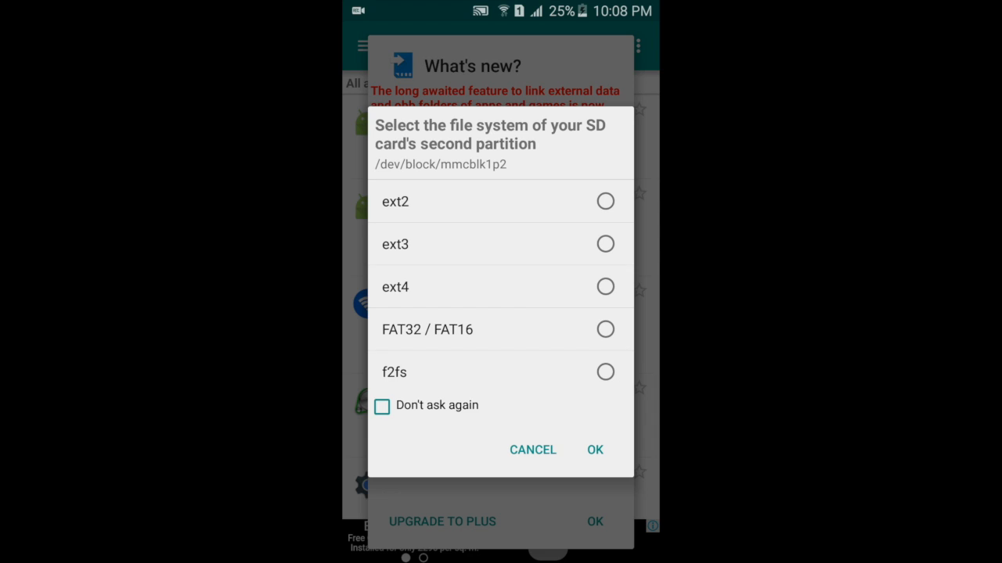
{"action": "left_click", "coordinate": [382, 407]}
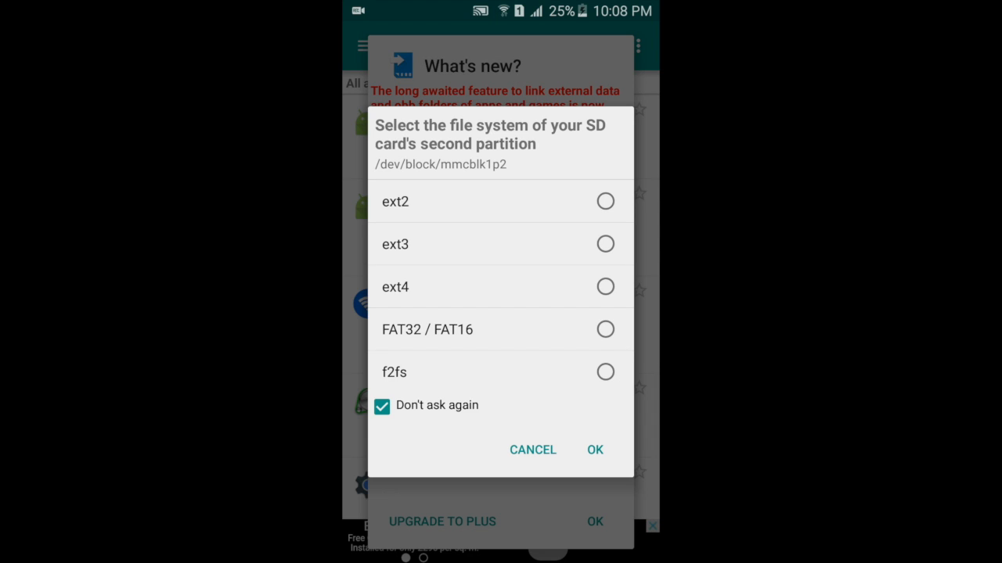
{"action": "left_click", "coordinate": [604, 201]}
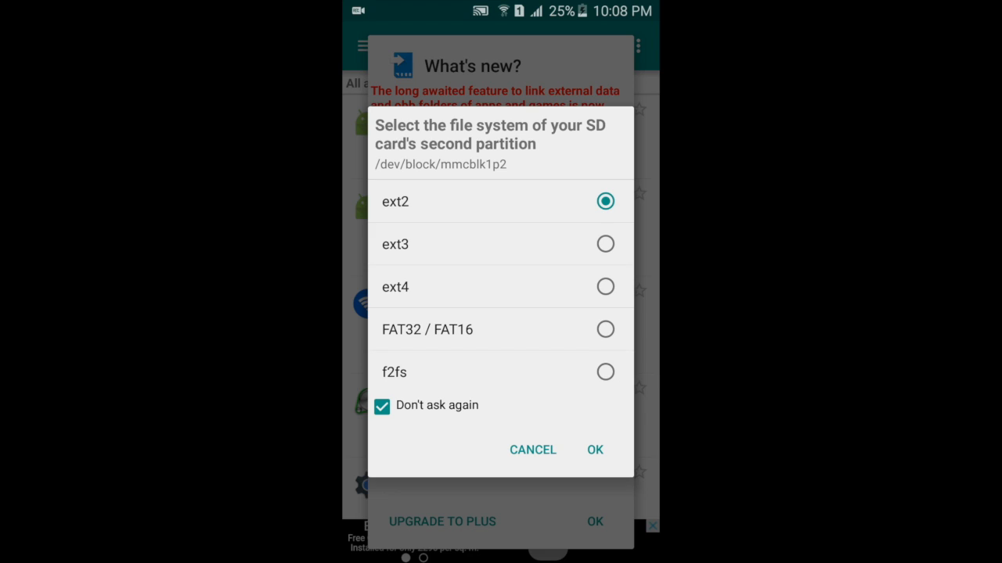
{"action": "left_click", "coordinate": [594, 450]}
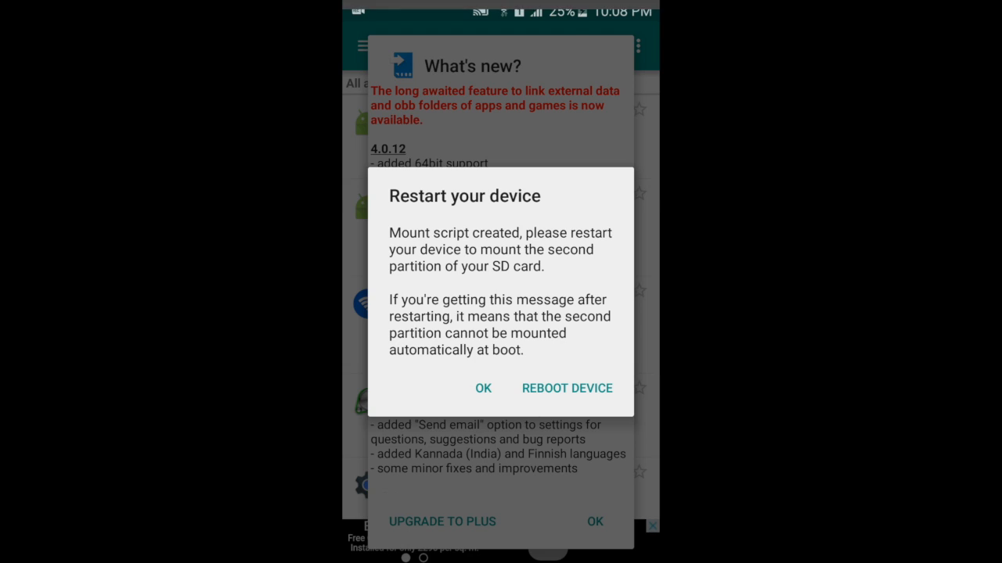
{"action": "left_click", "coordinate": [483, 389]}
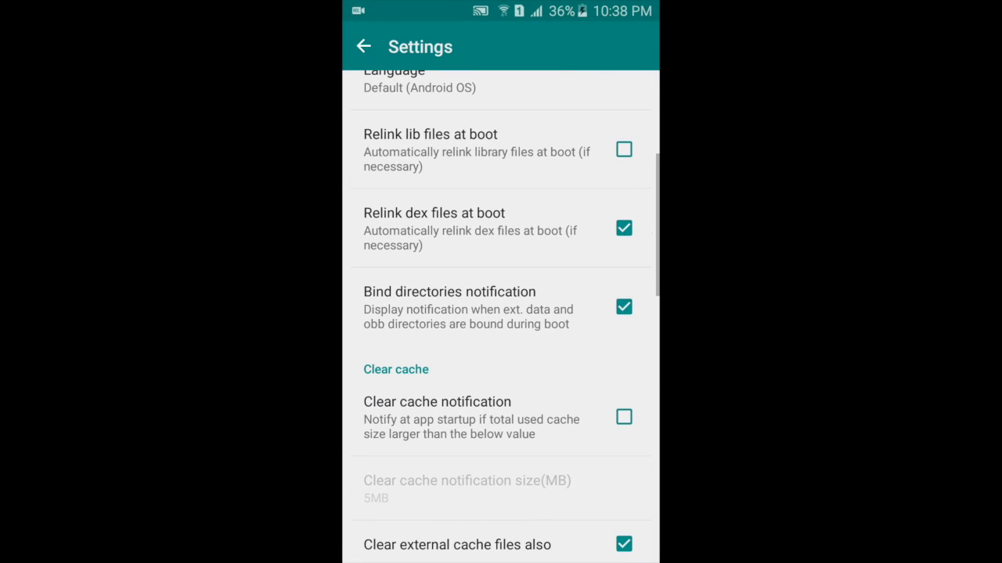
Scroll Link2SD Settings past the Auto link and App2SD options to About
{"action": "scroll", "scroll_direction": "down", "scroll_amount": 3}
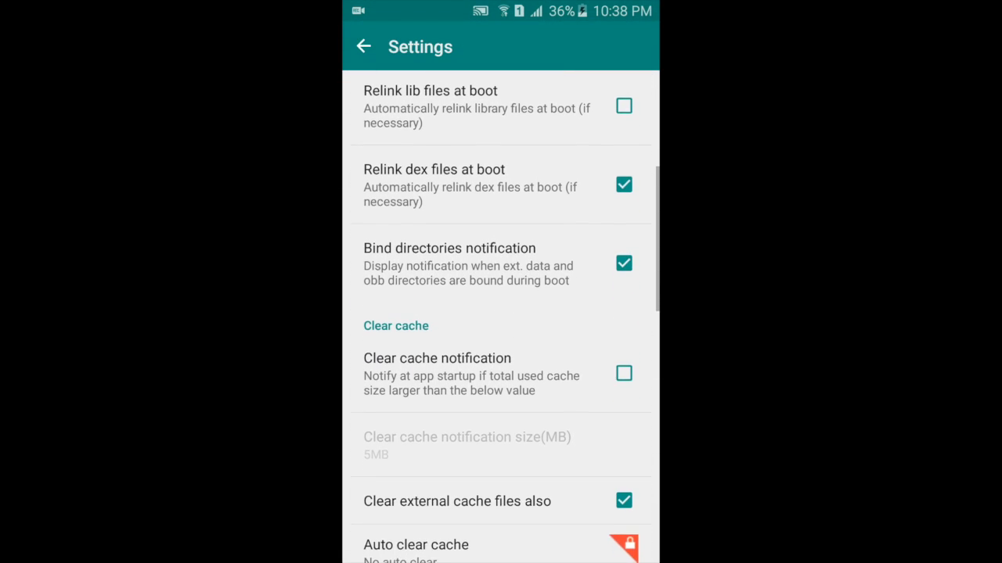
{"action": "scroll", "scroll_direction": "down", "scroll_amount": 3}
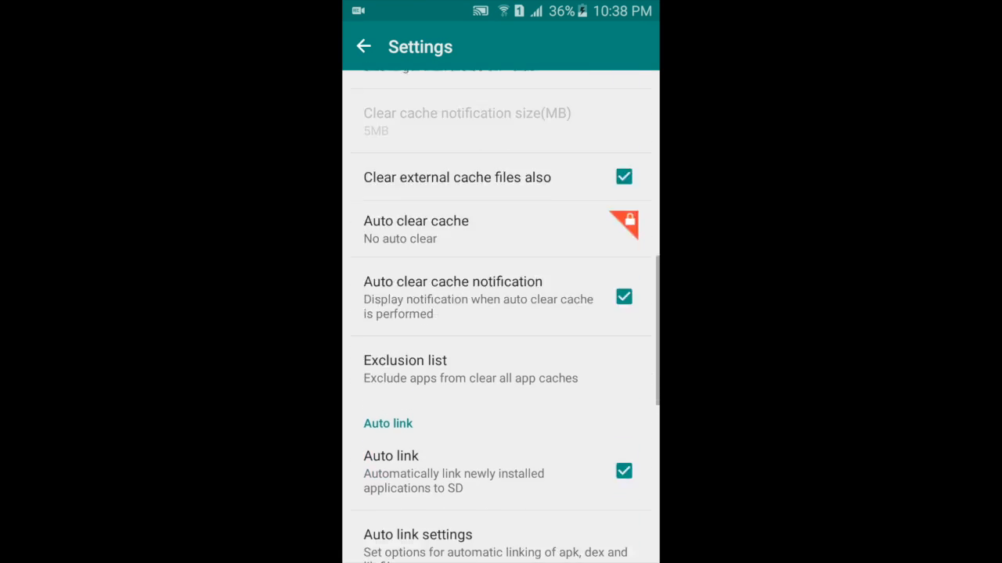
{"action": "scroll", "scroll_direction": "down", "scroll_amount": 3}
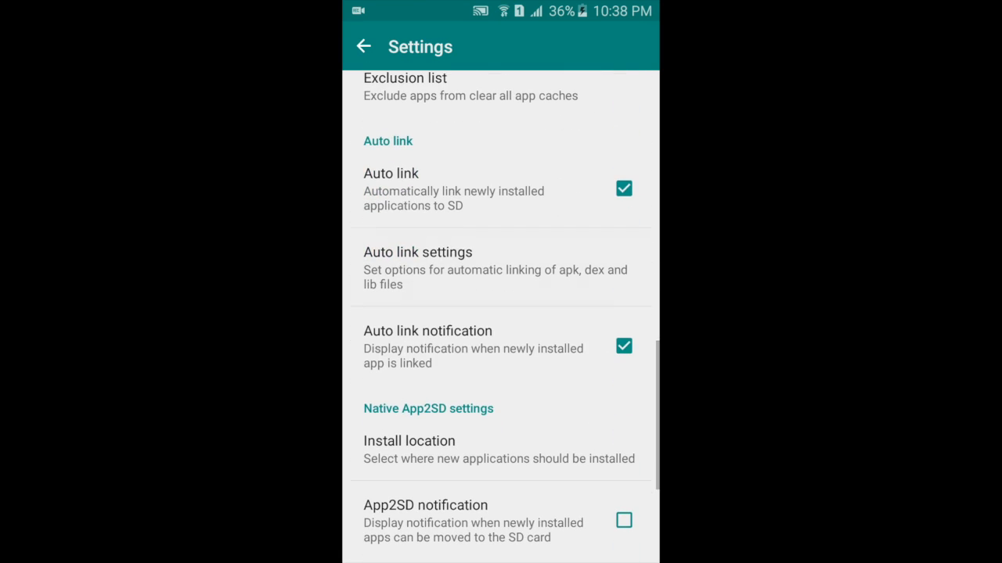
{"action": "scroll", "scroll_direction": "down", "scroll_amount": 3}
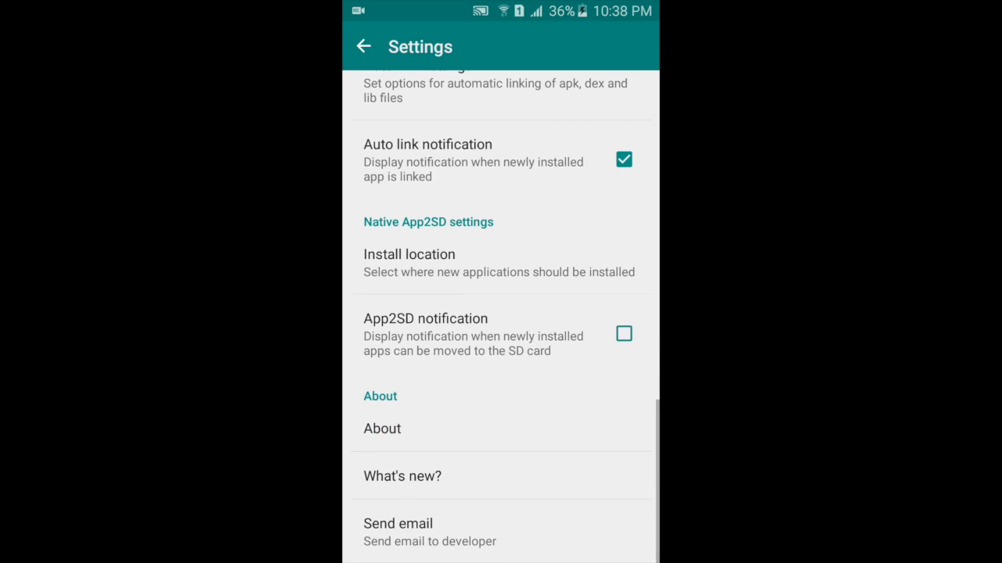
{"action": "left_click", "coordinate": [408, 262]}
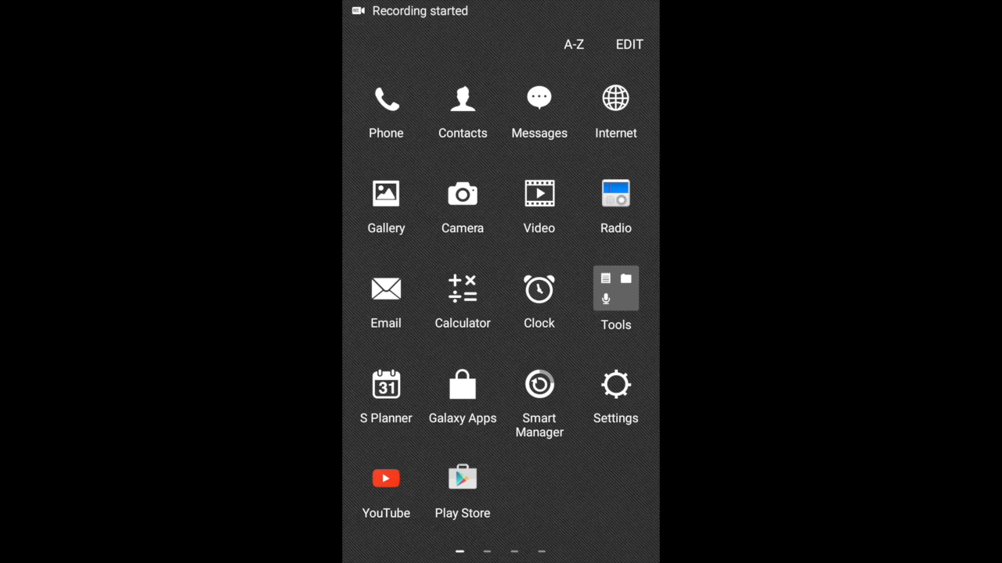
Install StickyBalls Game from its Recommended for You page in the Play Store
{"action": "left_click", "coordinate": [462, 478]}
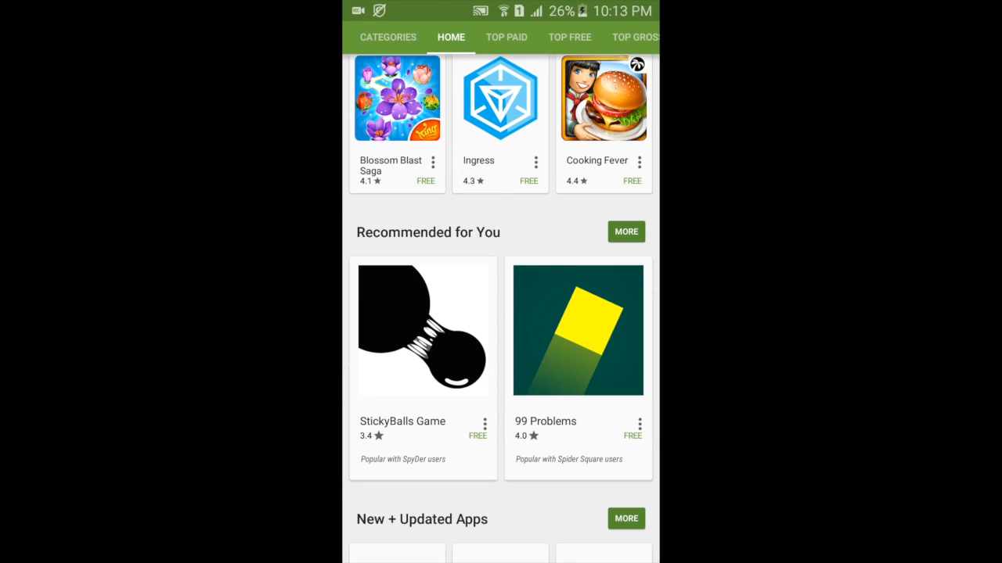
{"action": "left_click", "coordinate": [422, 329]}
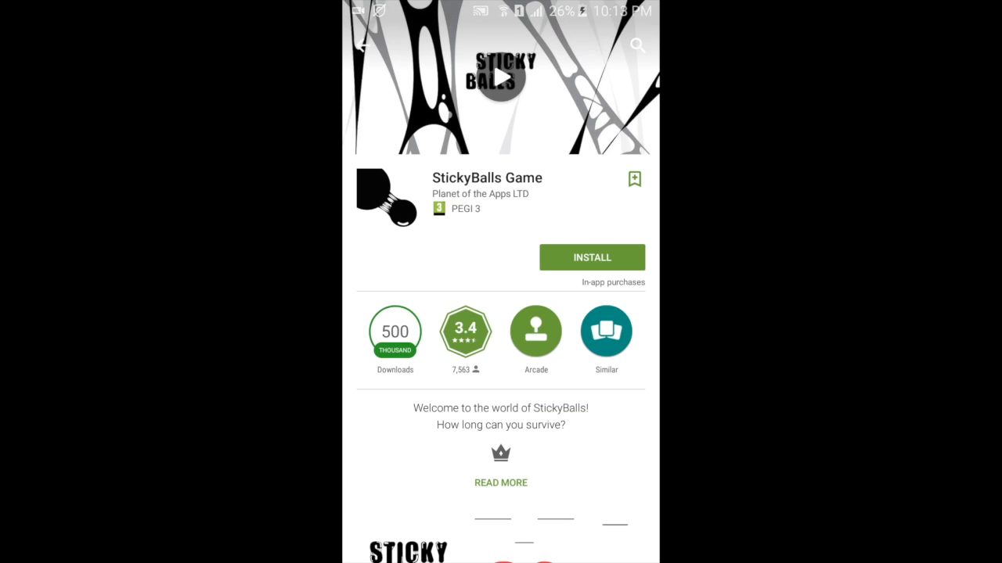
{"action": "left_click", "coordinate": [592, 257]}
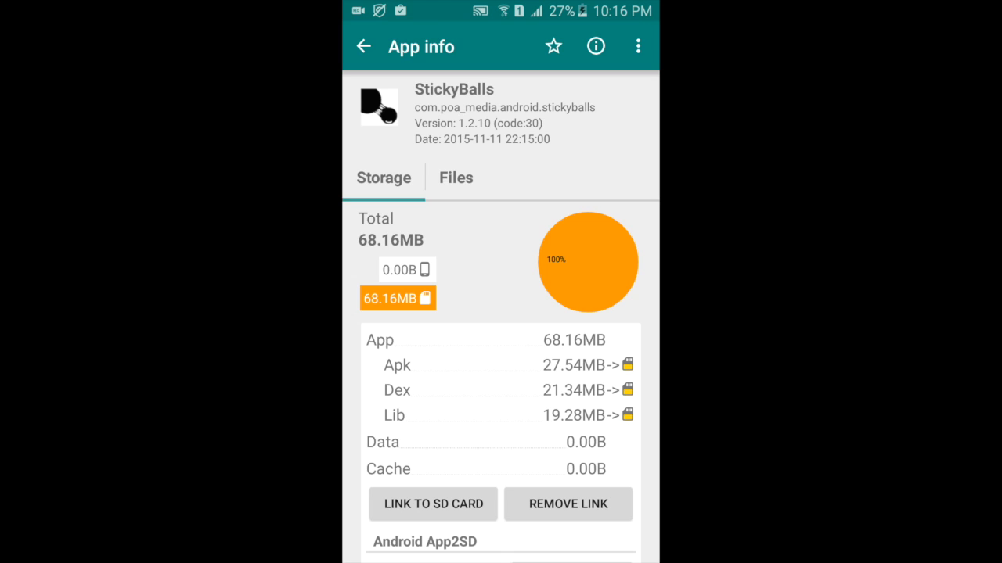
Scroll StickyBalls' Link2SD Storage info to confirm apk, dex and lib (68.16 MB) are on SD
{"action": "scroll", "scroll_direction": "down", "scroll_amount": 3}
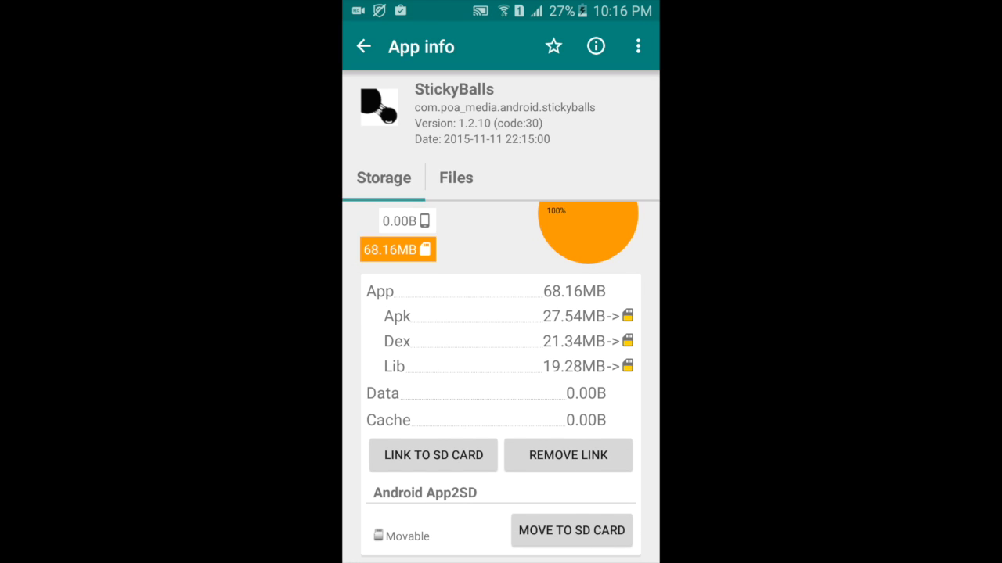